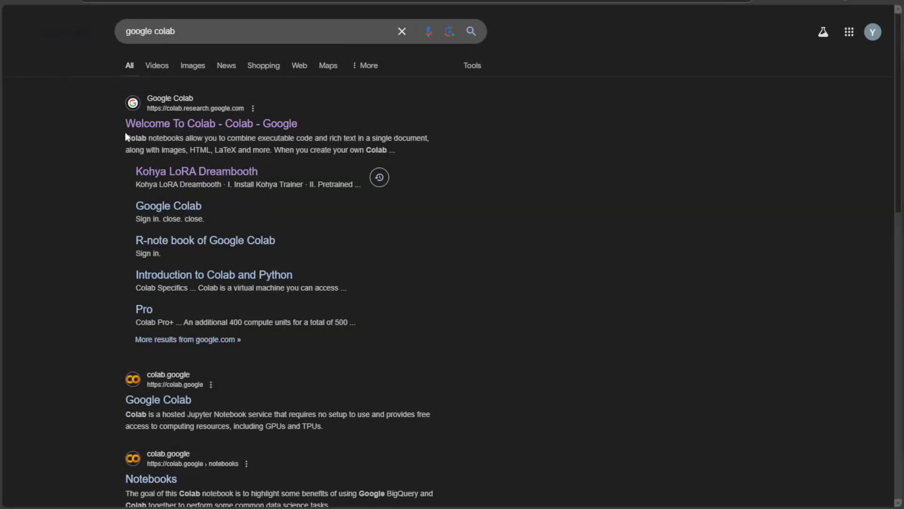
{"action": "mouse_move", "coordinate": [163, 134]}
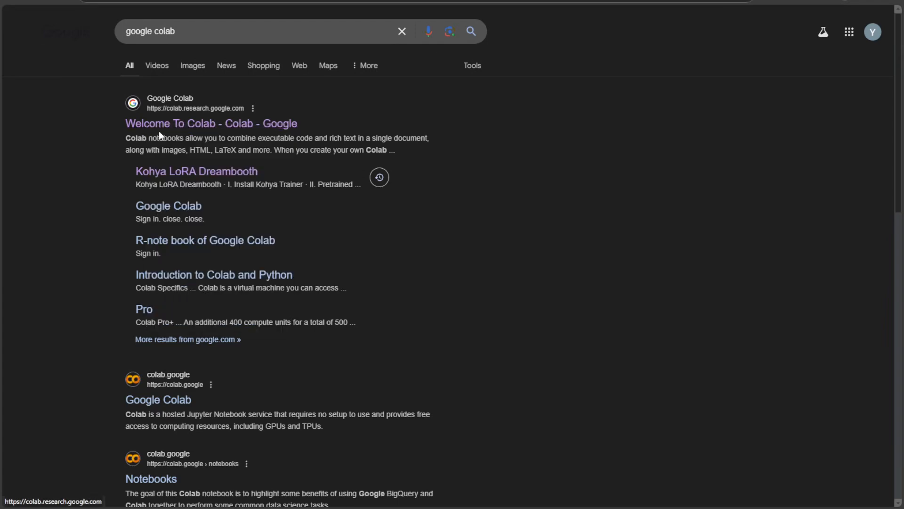
Step: Open the 'Welcome To Colab' result from colab.research.google.com
{"action": "left_click", "coordinate": [210, 123]}
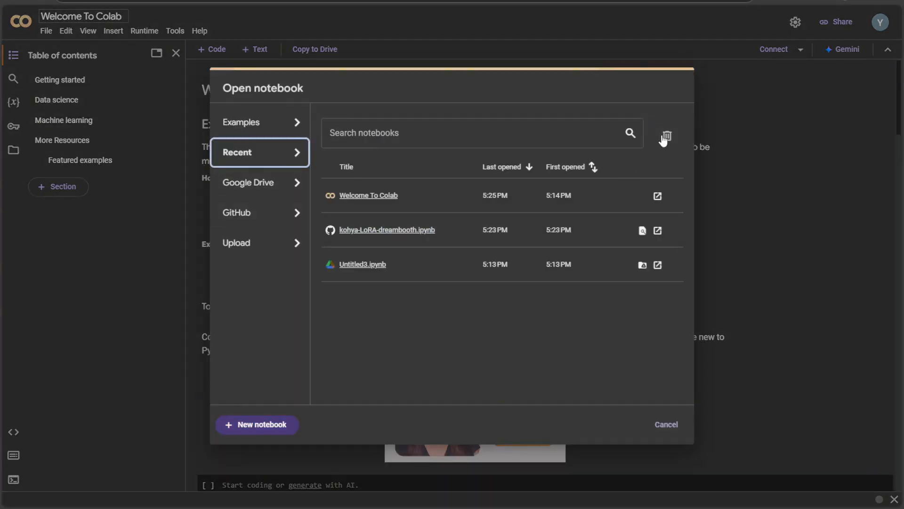
{"action": "mouse_move", "coordinate": [578, 297]}
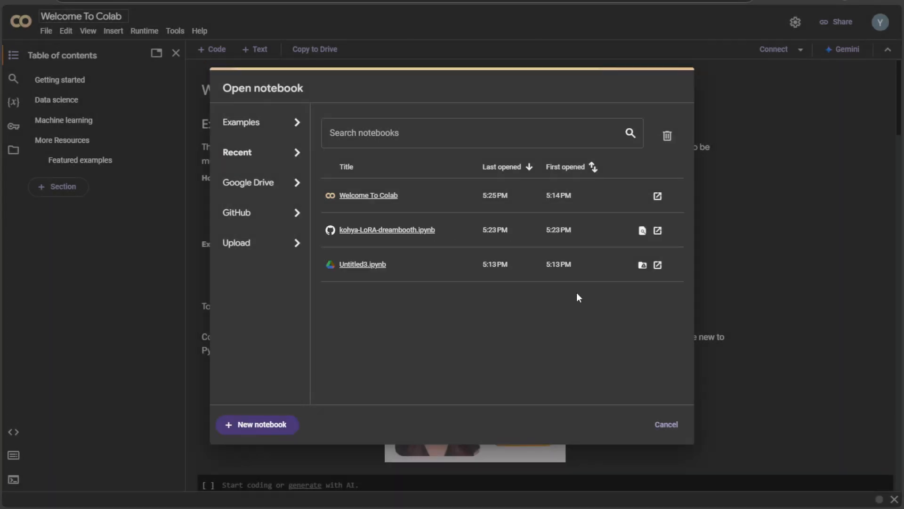
Step: Clear the Recent notebooks list and start the new blank notebook Untitled3.ipynb
{"action": "left_click", "coordinate": [667, 136]}
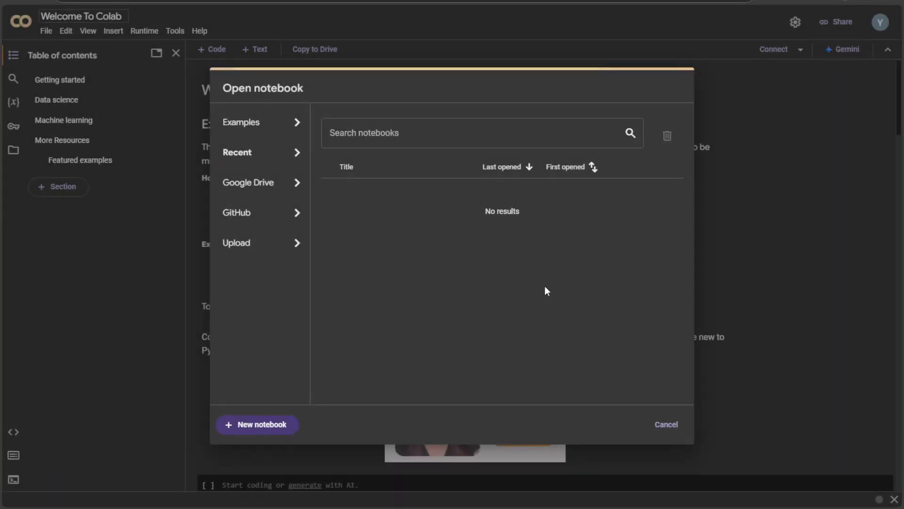
{"action": "mouse_move", "coordinate": [250, 431]}
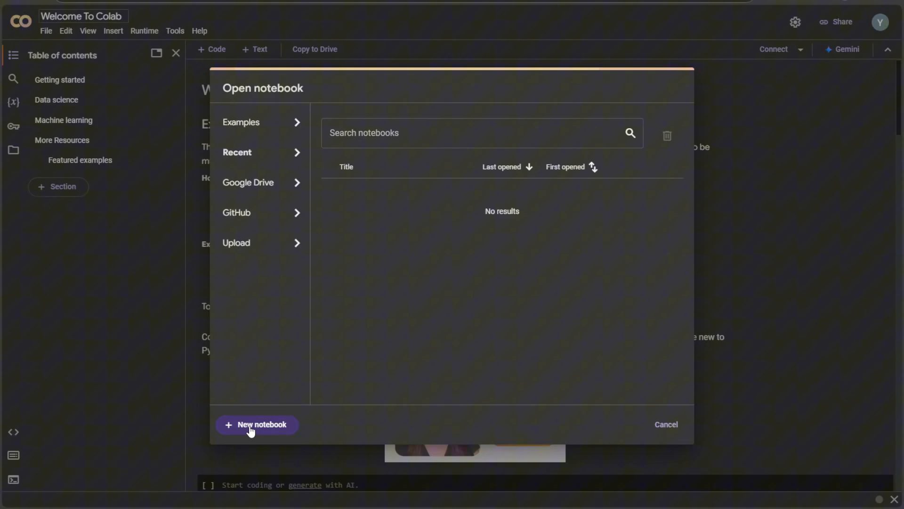
{"action": "left_click", "coordinate": [256, 424]}
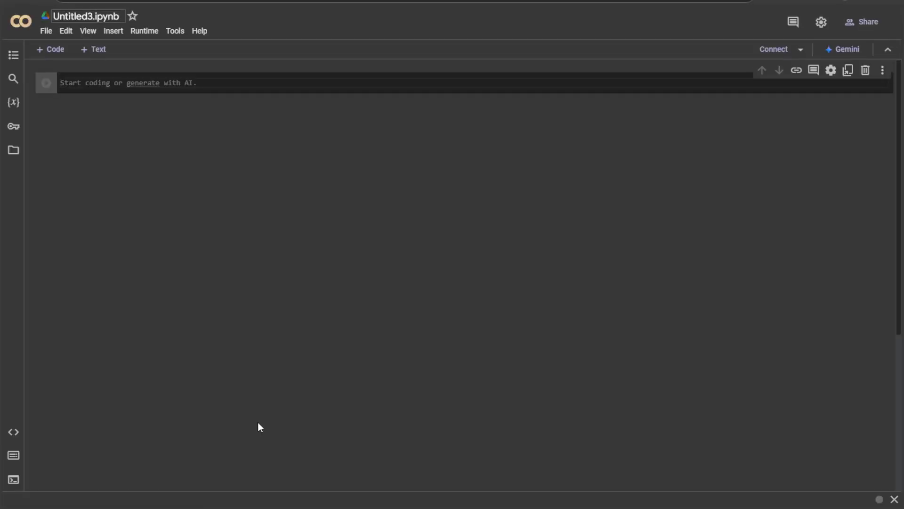
{"action": "mouse_move", "coordinate": [273, 265]}
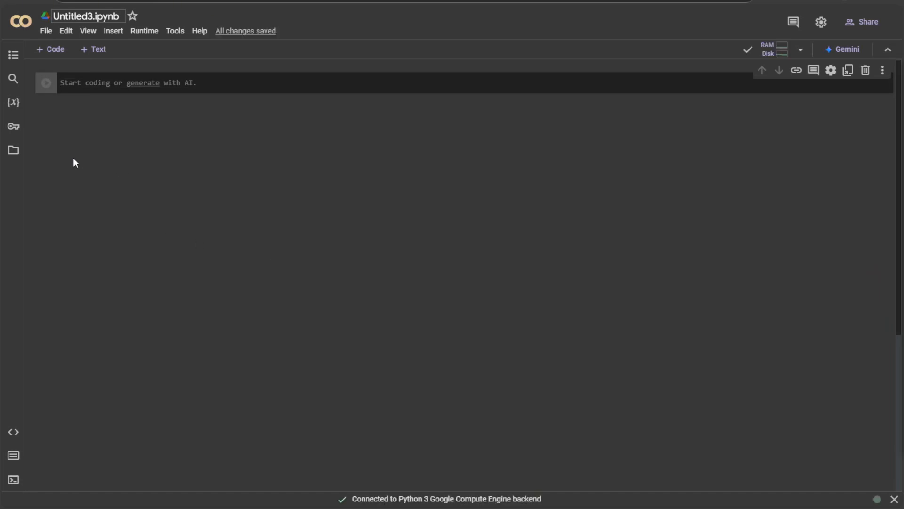
Step: Browse the runtime's root and content folder in the Files sidebar, then close it
{"action": "left_click", "coordinate": [13, 149]}
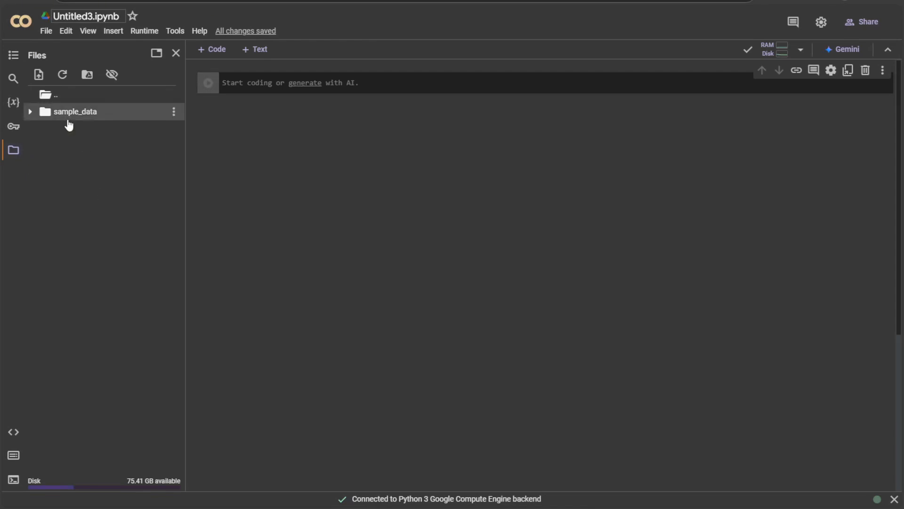
{"action": "mouse_move", "coordinate": [81, 152]}
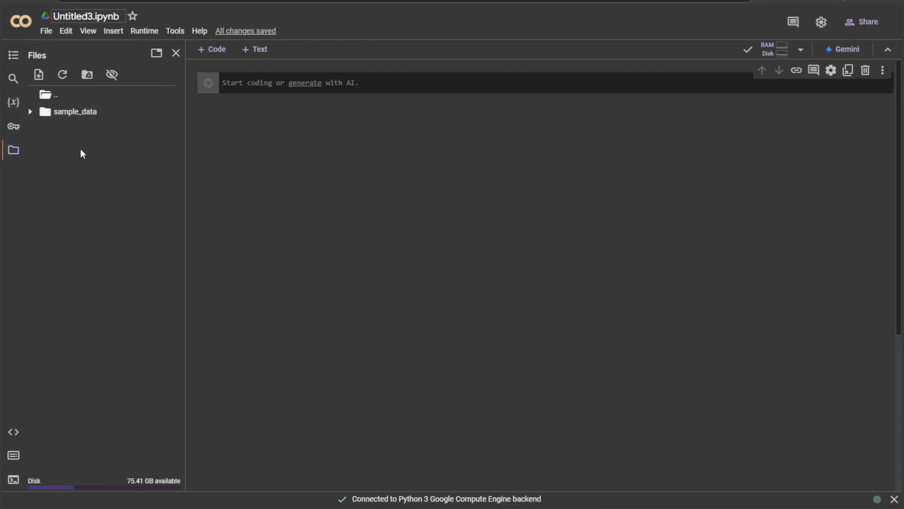
{"action": "mouse_move", "coordinate": [74, 111]}
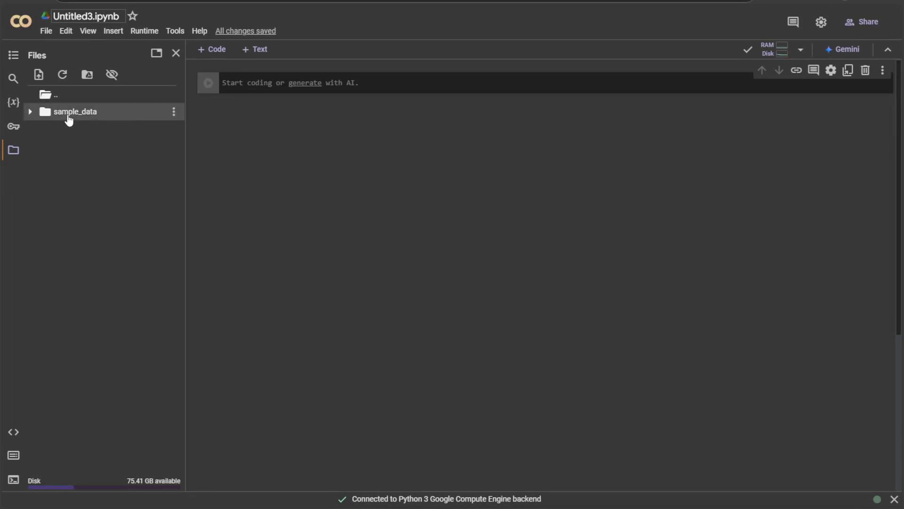
{"action": "mouse_move", "coordinate": [62, 115]}
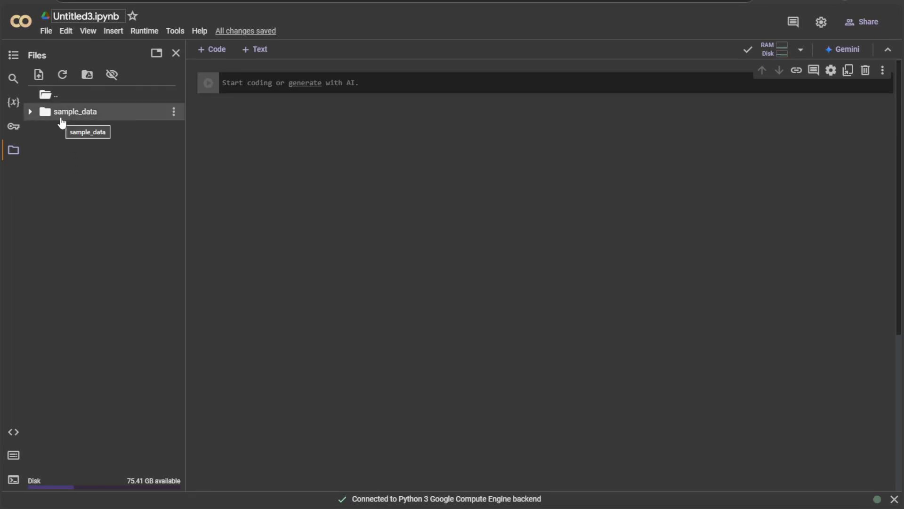
{"action": "mouse_move", "coordinate": [65, 184]}
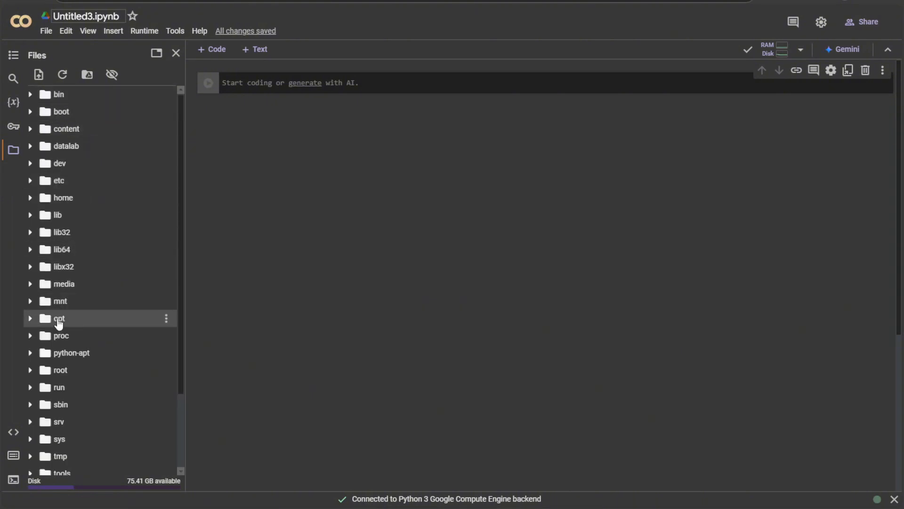
{"action": "right_click", "coordinate": [65, 128]}
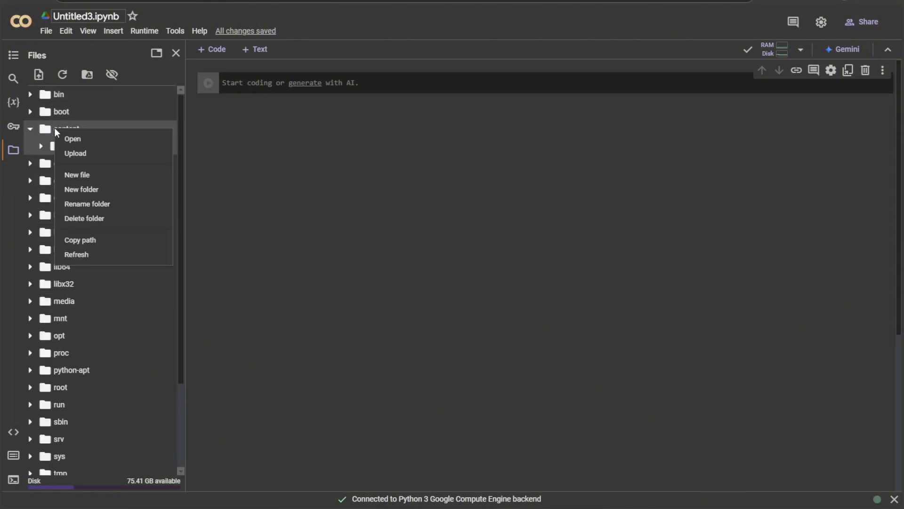
{"action": "left_click", "coordinate": [72, 139]}
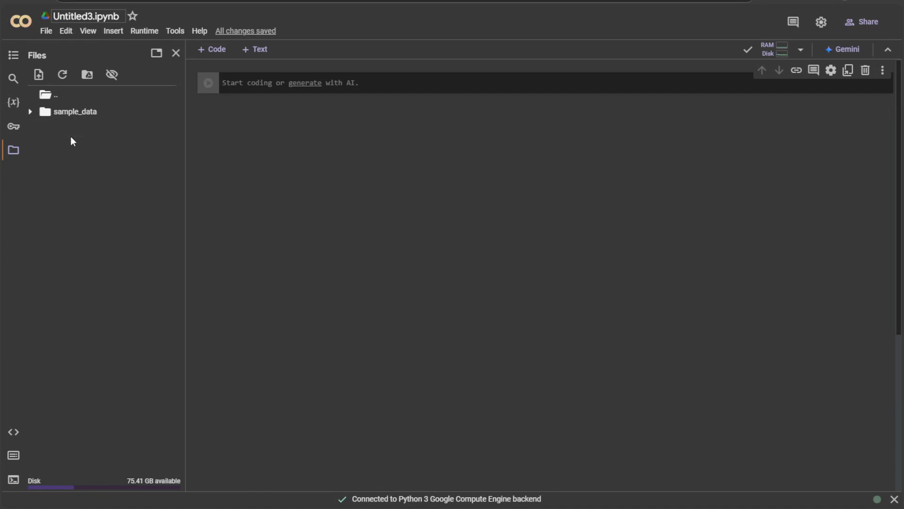
{"action": "mouse_move", "coordinate": [267, 116]}
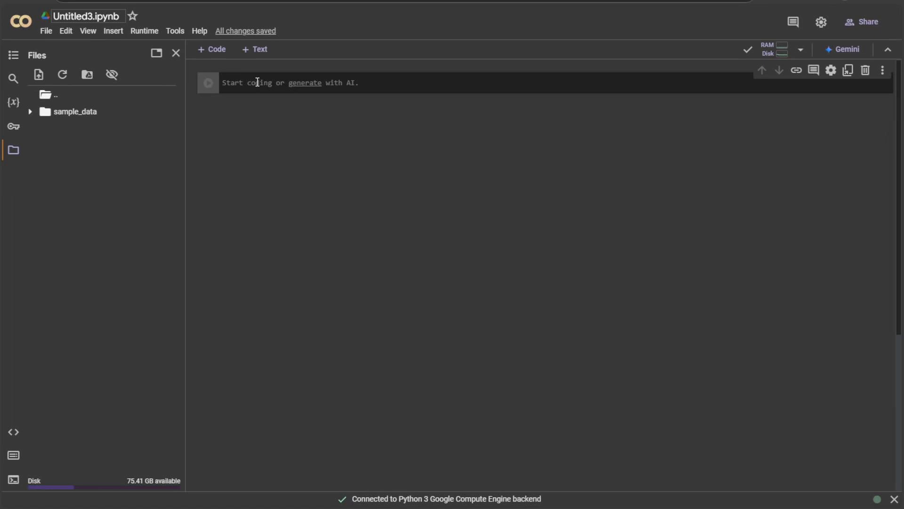
{"action": "mouse_move", "coordinate": [15, 151]}
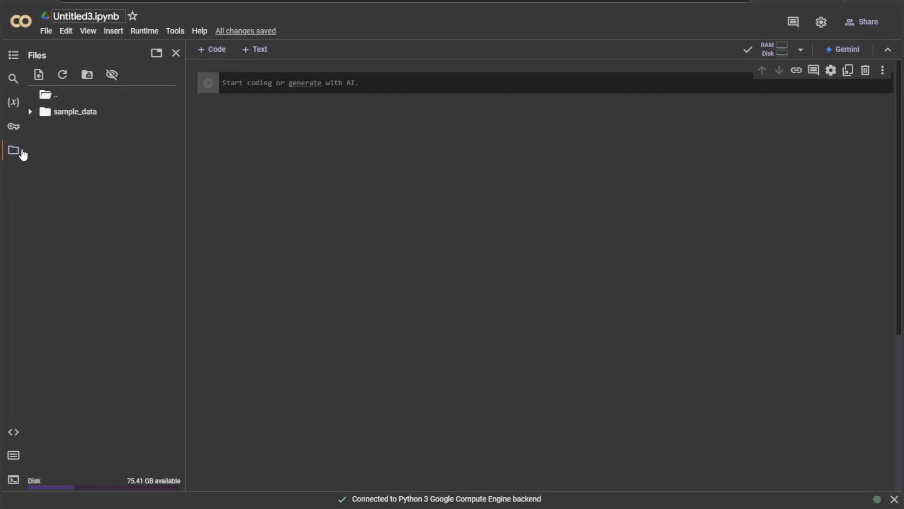
{"action": "mouse_move", "coordinate": [83, 157]}
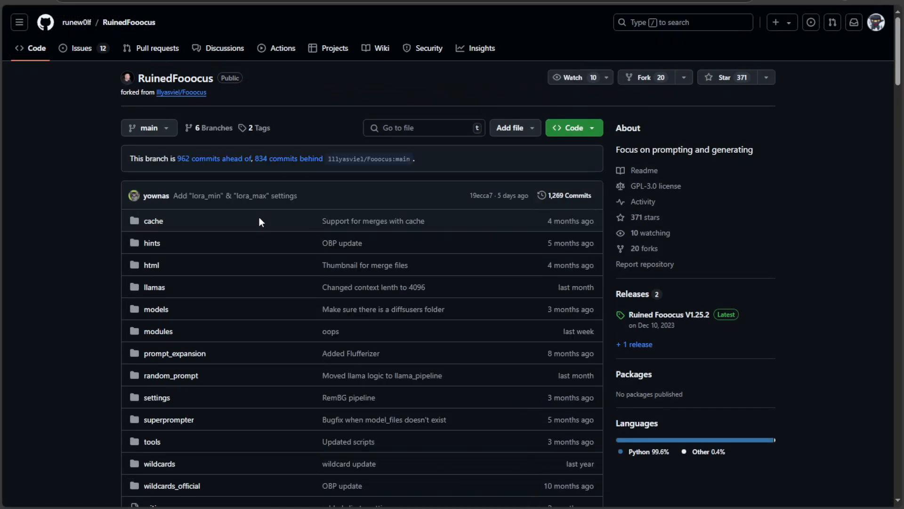
{"action": "left_click", "coordinate": [568, 127]}
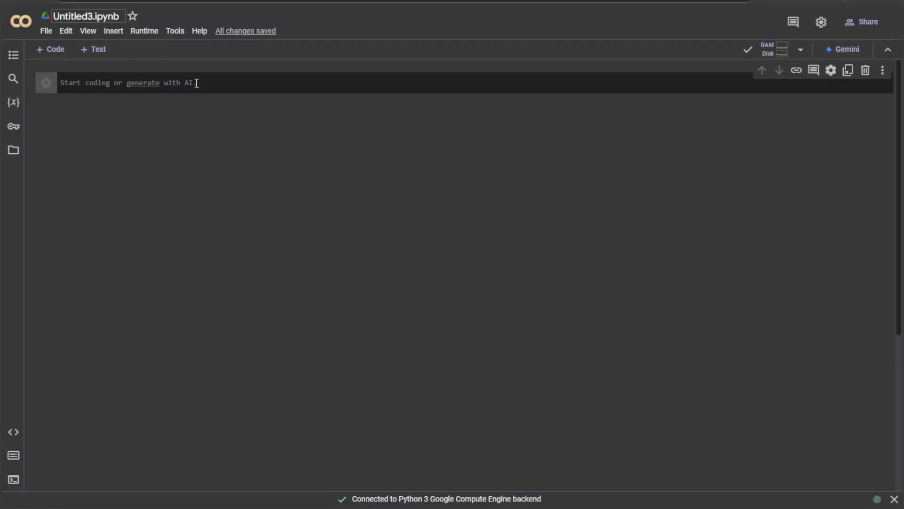
{"action": "type", "text": "!gut"}
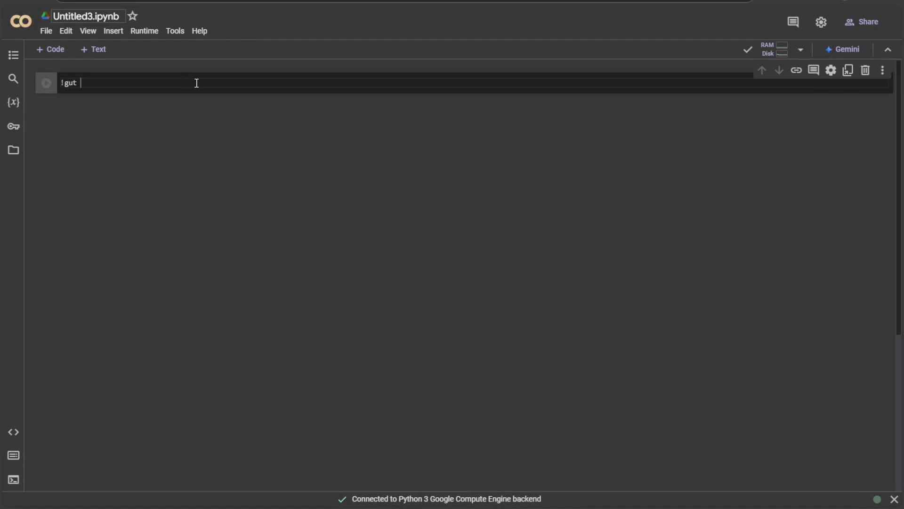
{"action": "type", "text": "clone"}
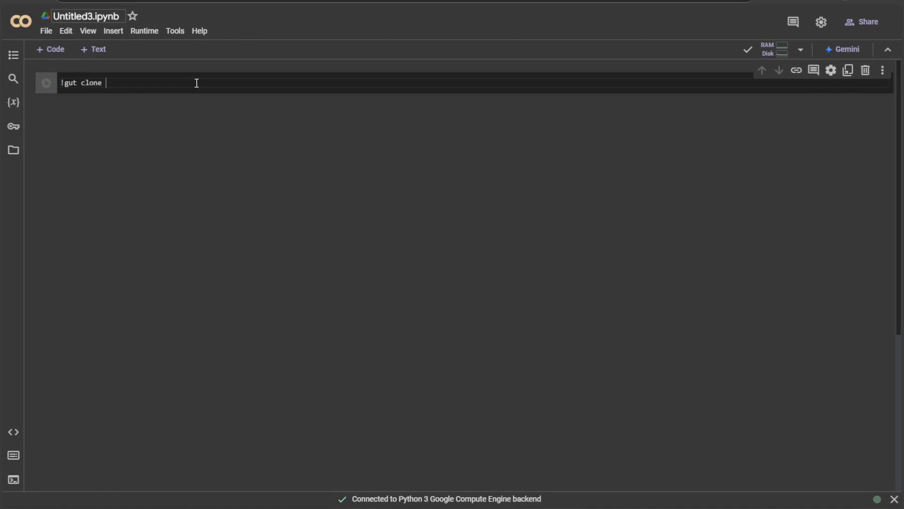
{"action": "type", "text": "https://github.com/runew0lf/RuinedFooocus.git"}
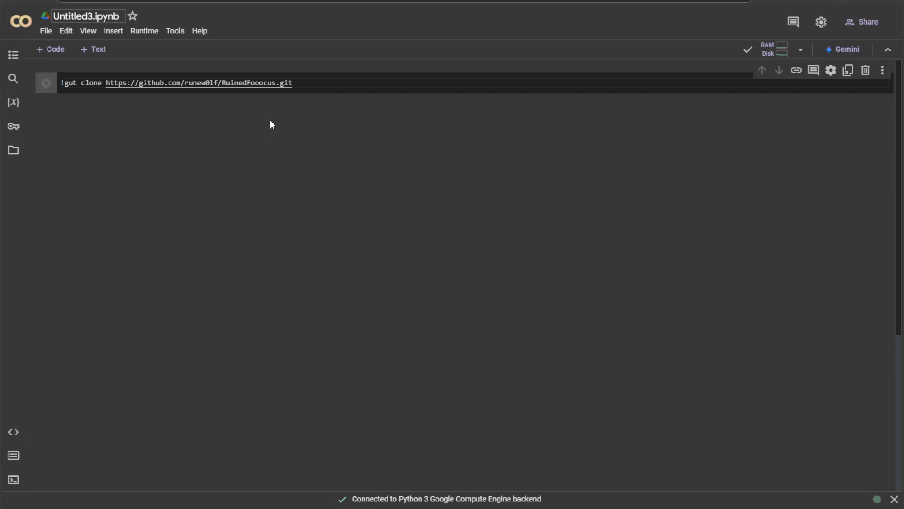
{"action": "left_click", "coordinate": [46, 82]}
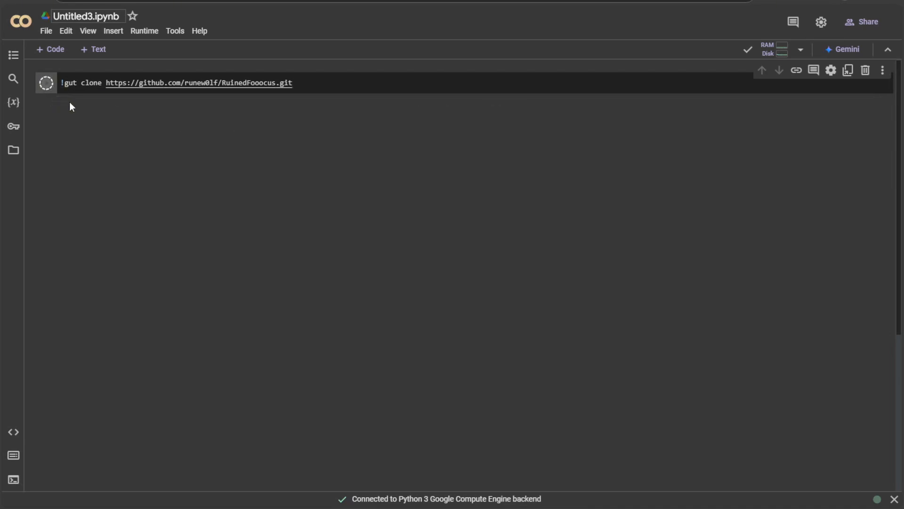
{"action": "left_click", "coordinate": [45, 82]}
{"action": "type", "text": "i"}
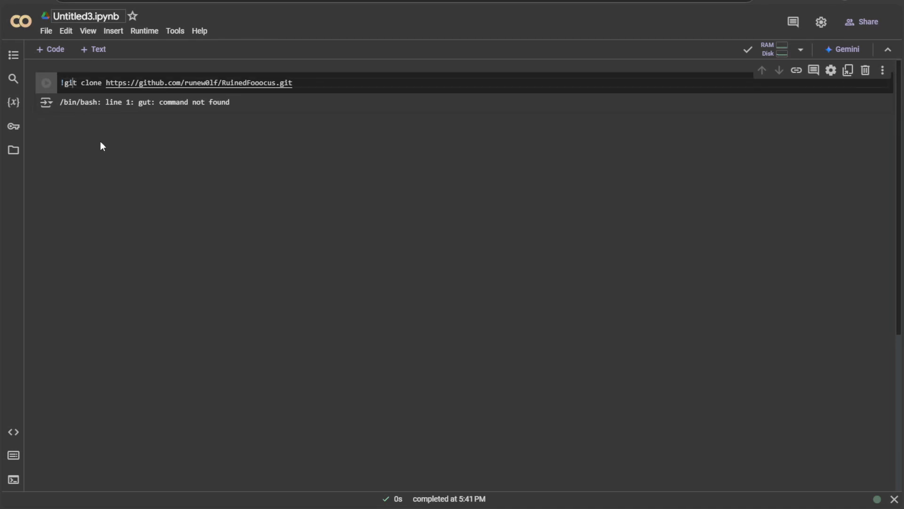
{"action": "left_click", "coordinate": [45, 82]}
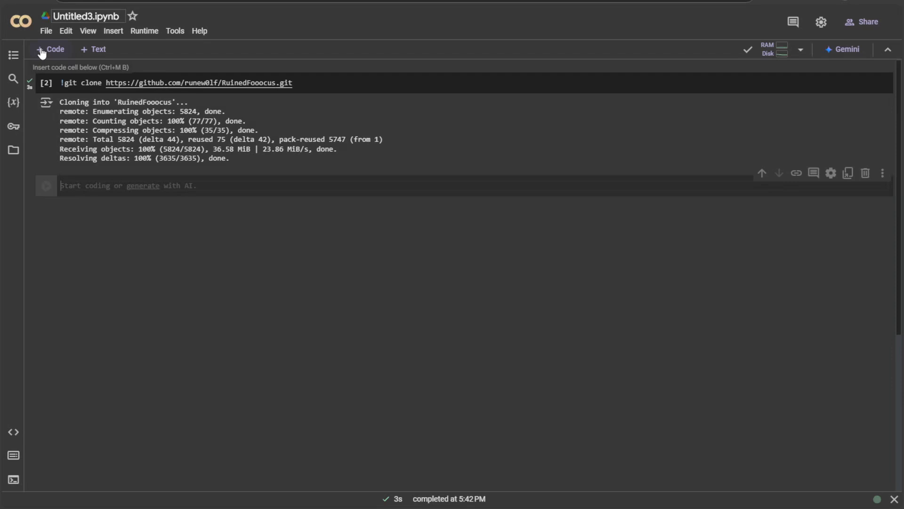
Step: Run '!pip install -r ./RuinedFooocus/requirements_versions.txt' in the new cell
{"action": "type", "text": "!pip install -r ./R"}
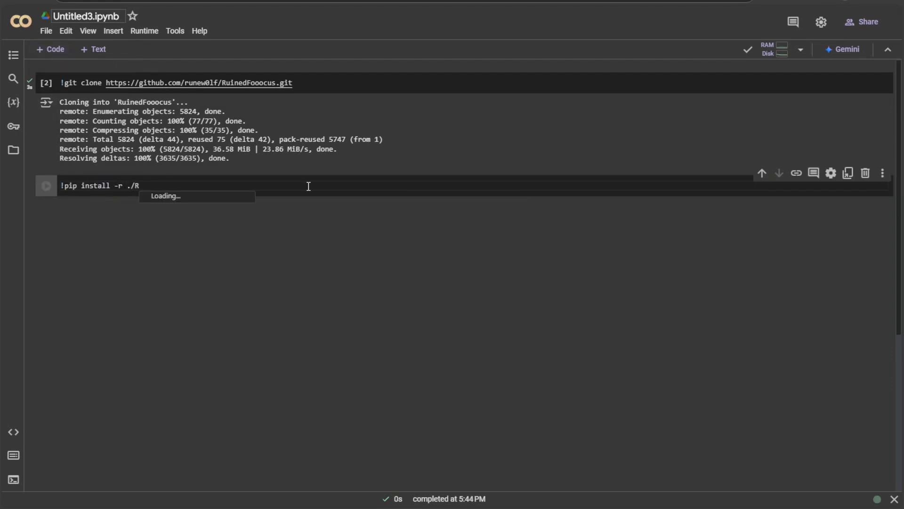
{"action": "type", "text": "uinedFooocus/re"}
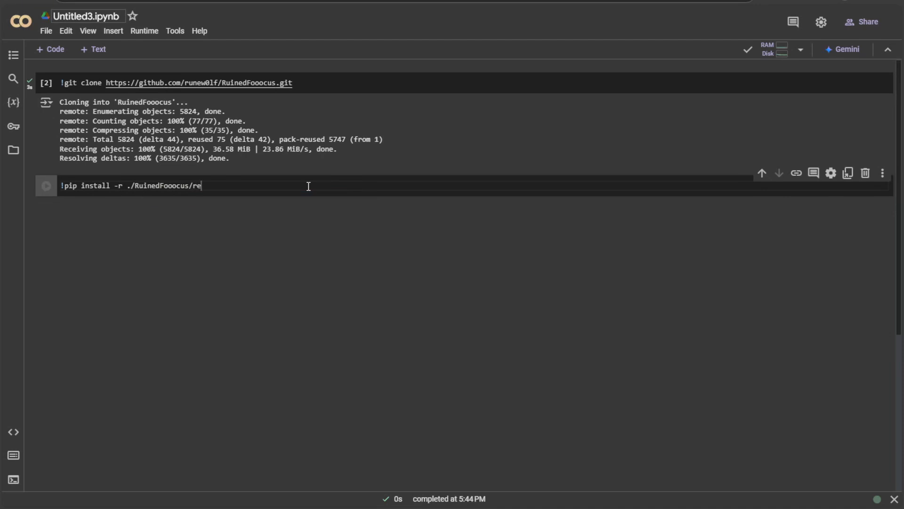
{"action": "type", "text": "quirements_versions.txt"}
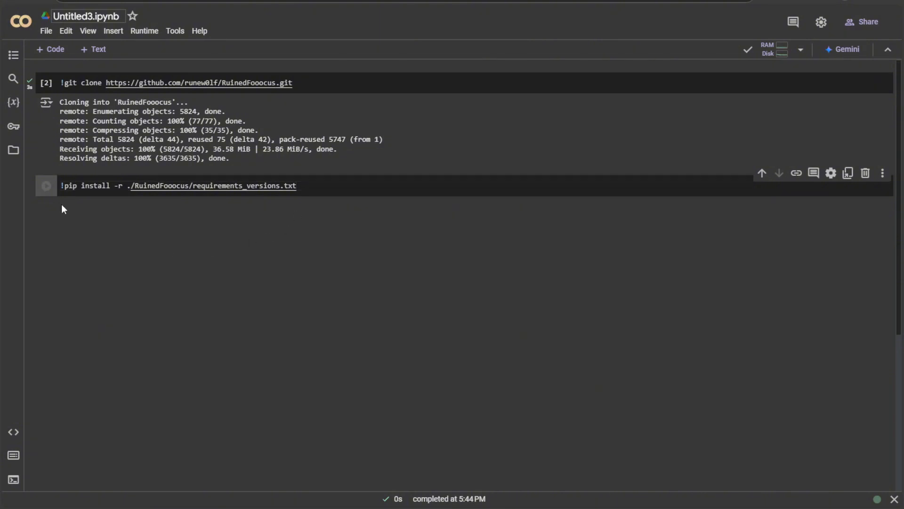
{"action": "left_click", "coordinate": [46, 185]}
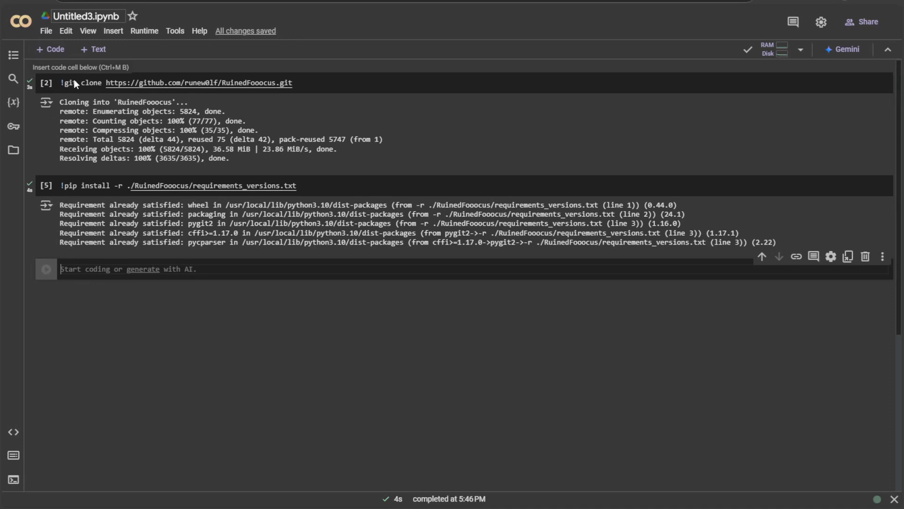
Step: Run '!python ./RuinedFooocus/entry_with_update.py --share' and scroll through its output
{"action": "type", "text": "!python"}
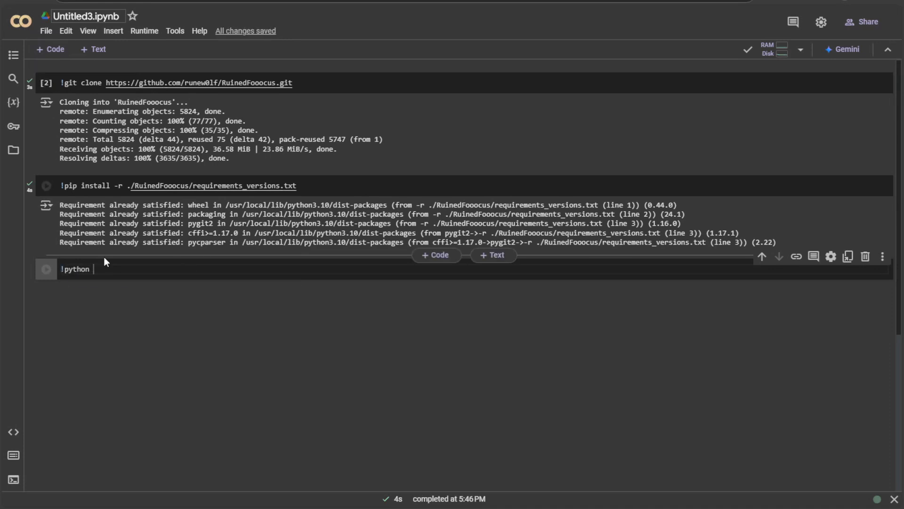
{"action": "type", "text": "./RuinedFooocus/"}
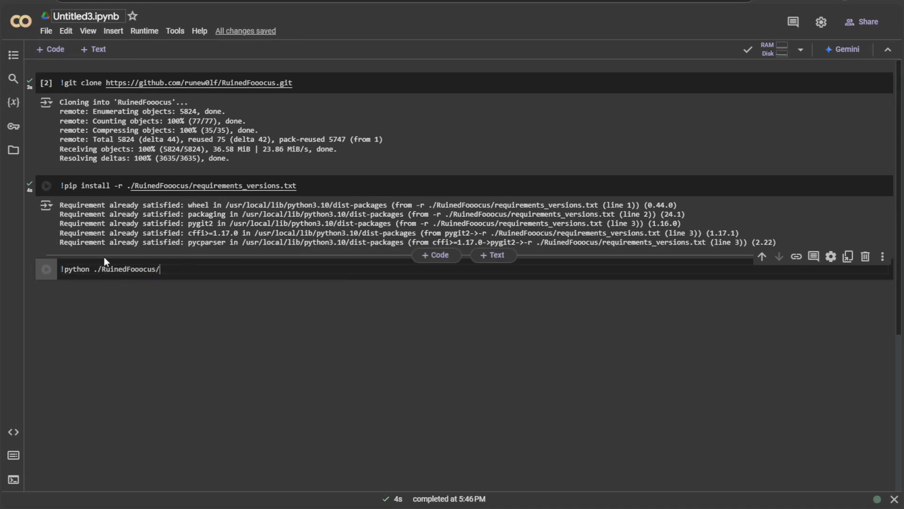
{"action": "type", "text": "entry_with_update.py --share"}
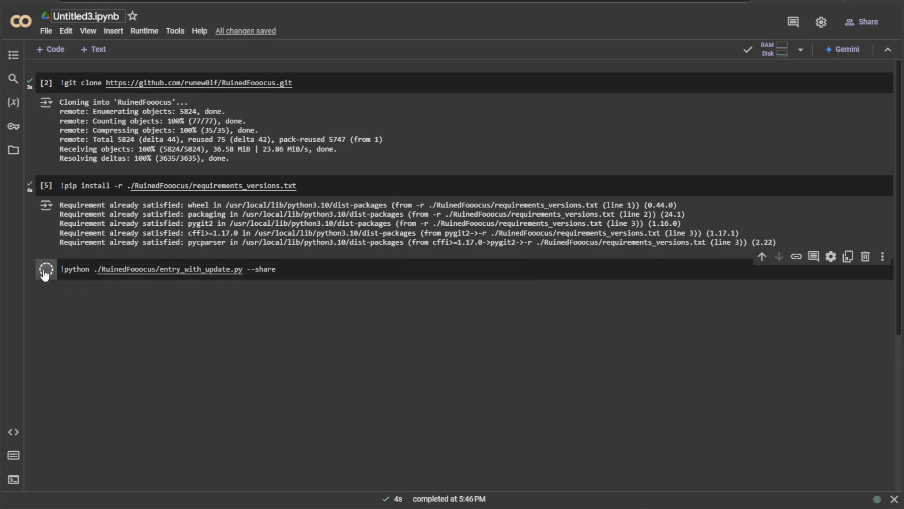
{"action": "left_click", "coordinate": [46, 272]}
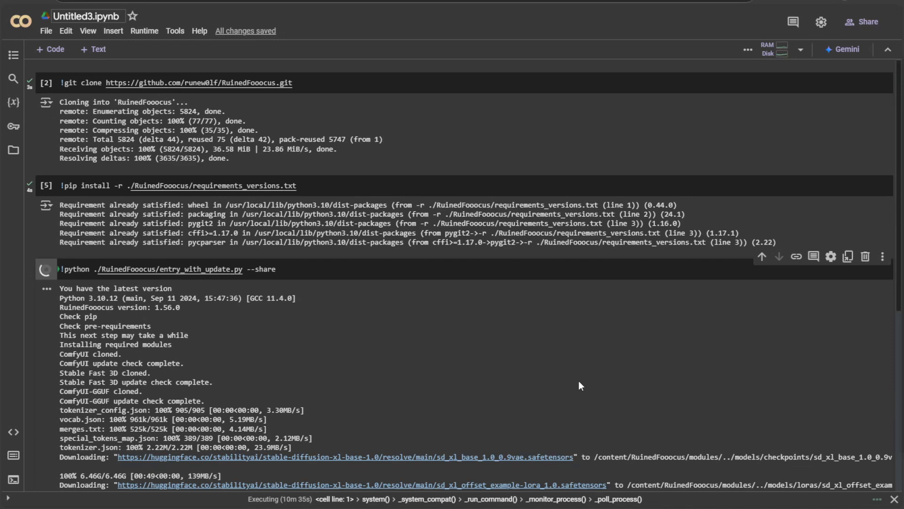
{"action": "scroll", "scroll_direction": "down", "scroll_amount": 3}
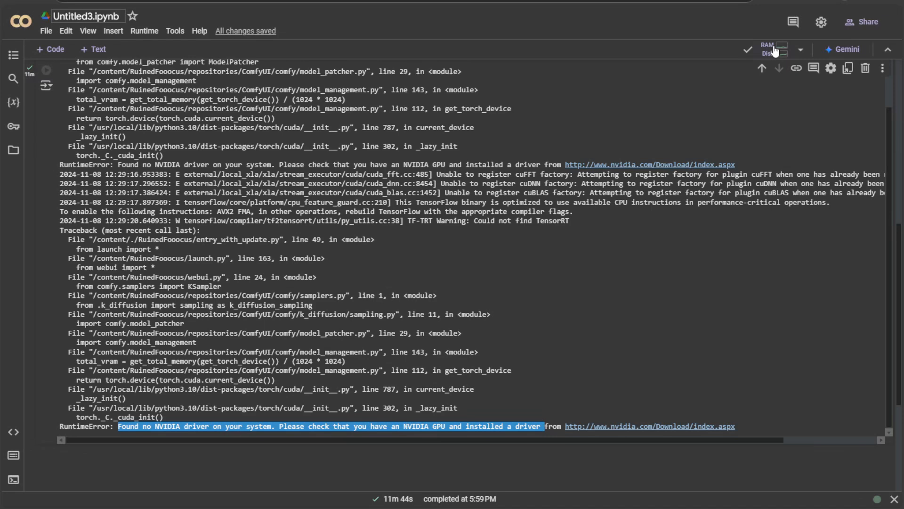
Step: Open the Resources panel showing 1.2 of 12.7 GB RAM and 49.8 GB disk
{"action": "left_click", "coordinate": [775, 49]}
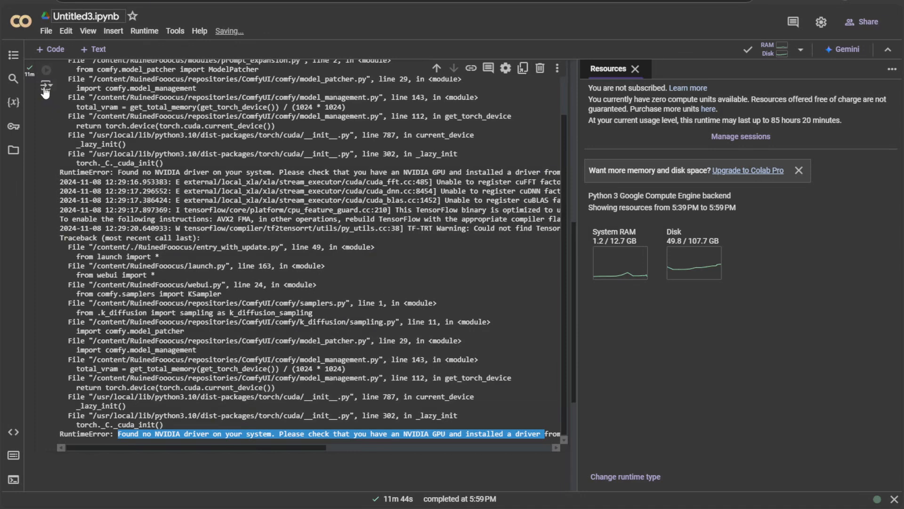
Step: Set the notebook's hardware accelerator to GPU, confirming deletion of the current runtime
{"action": "left_click", "coordinate": [65, 30]}
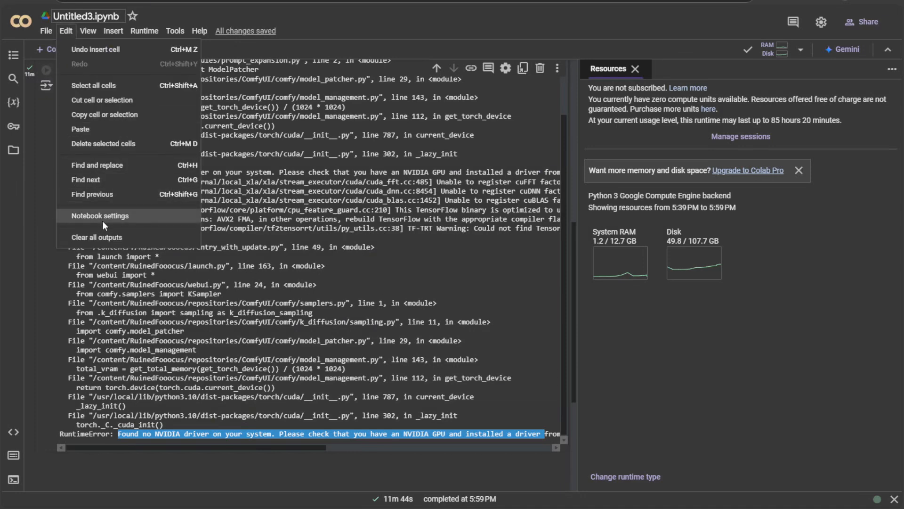
{"action": "left_click", "coordinate": [100, 215]}
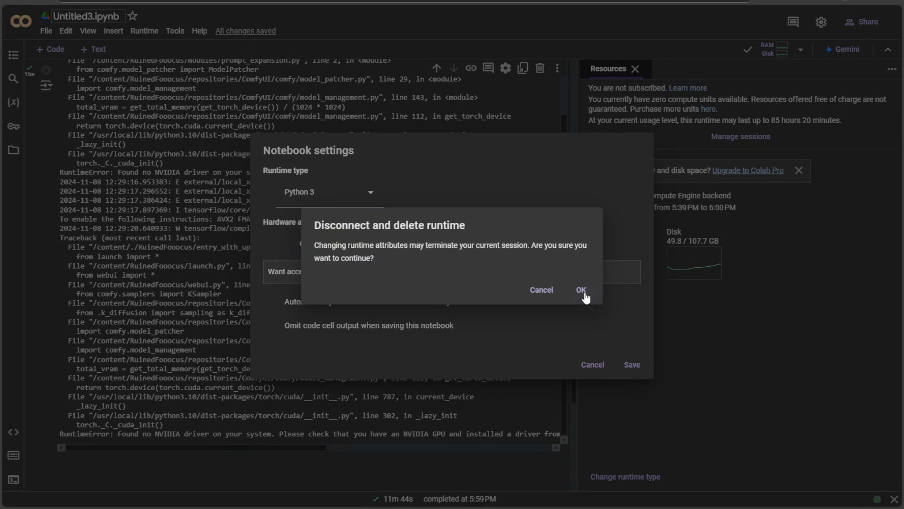
{"action": "left_click", "coordinate": [580, 290]}
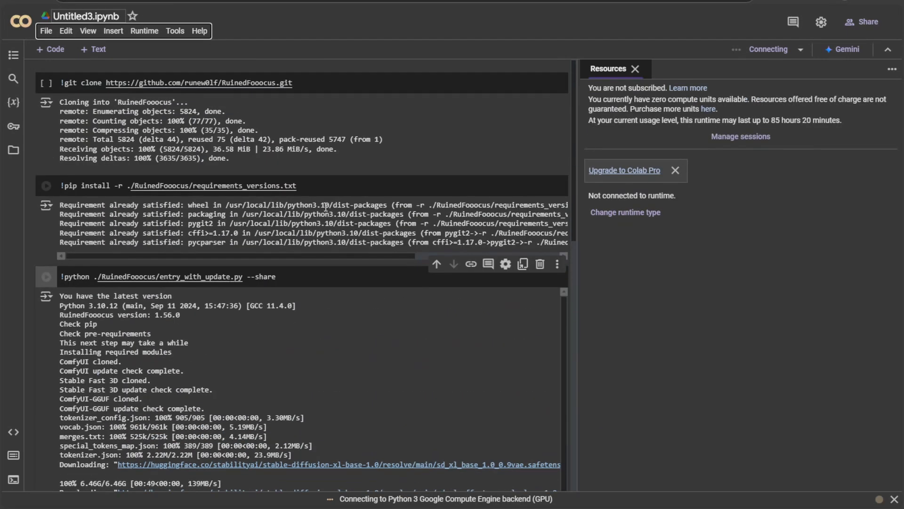
{"action": "mouse_move", "coordinate": [325, 261]}
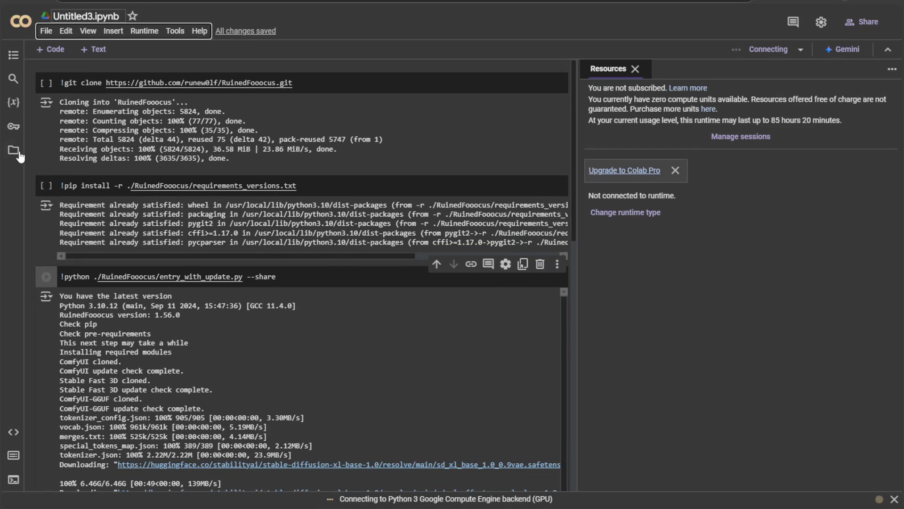
Step: Open the left sidebar while the GPU-backed Python 3 runtime connects
{"action": "left_click", "coordinate": [13, 151]}
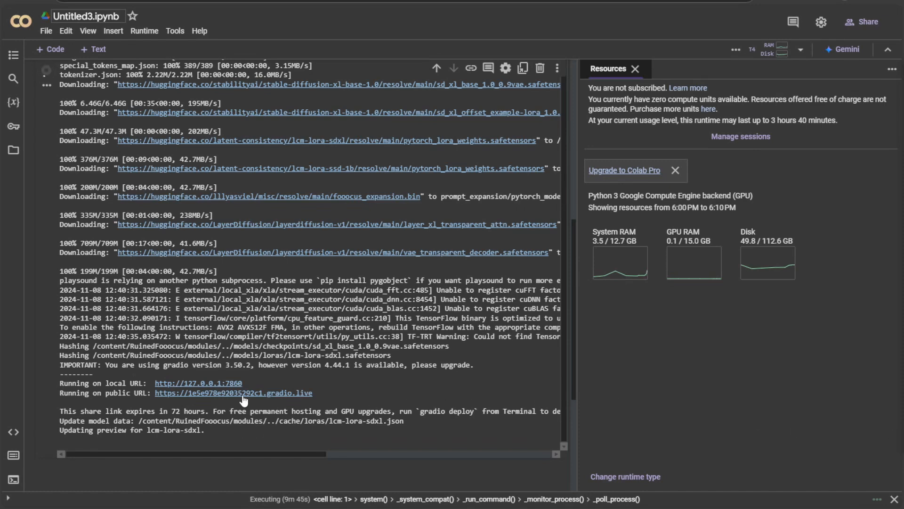
Step: Right-click the gradio.live public link, then expand the RuinedFooocus wildcards folder
{"action": "right_click", "coordinate": [233, 392]}
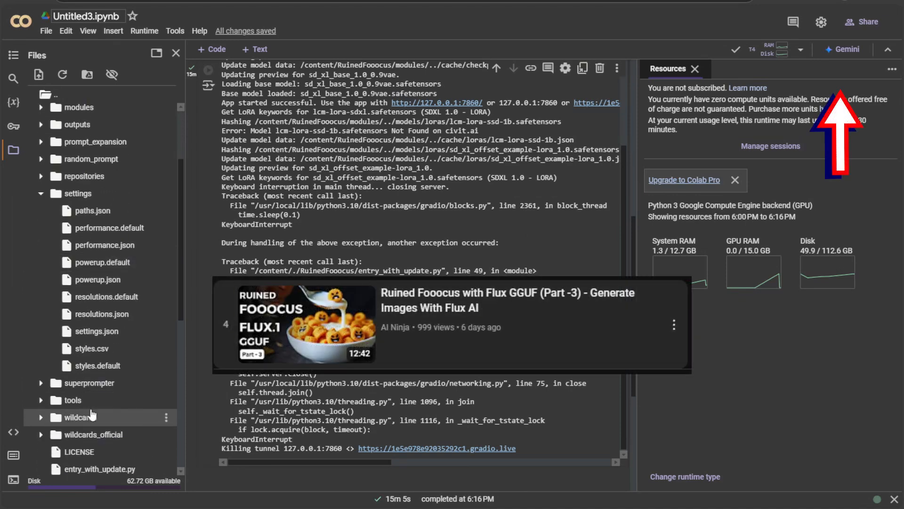
{"action": "double_click", "coordinate": [96, 331]}
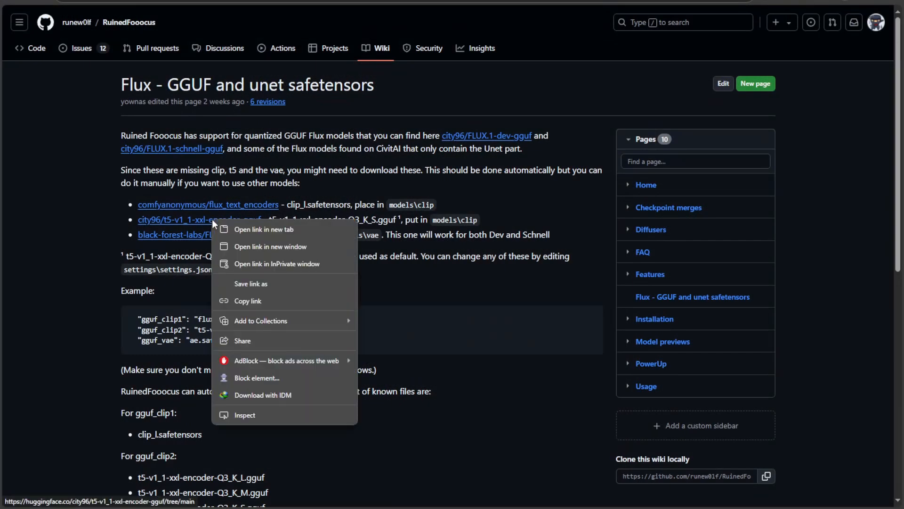
Step: Open the city96 t5-v1_1-xxl-encoder-gguf files in a new tab, then the FLUX.1-schnell-gguf page
{"action": "left_click", "coordinate": [498, 177]}
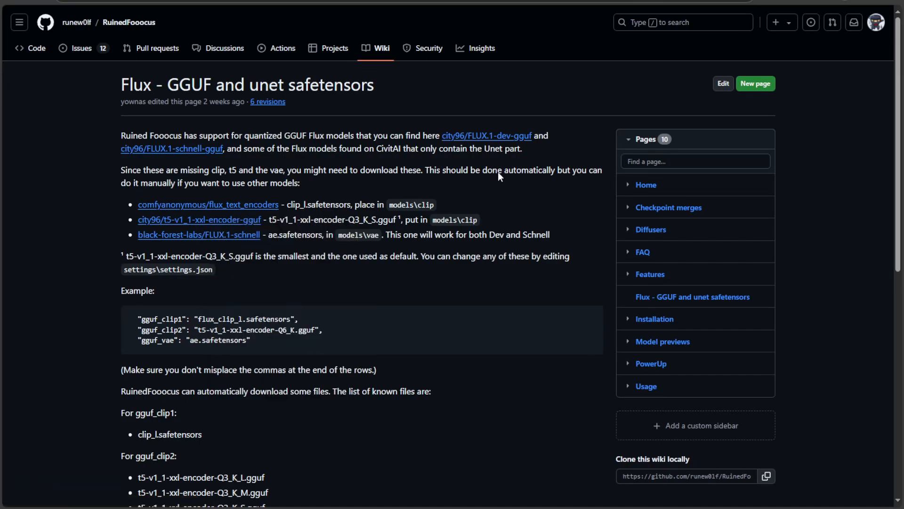
{"action": "left_click", "coordinate": [199, 219]}
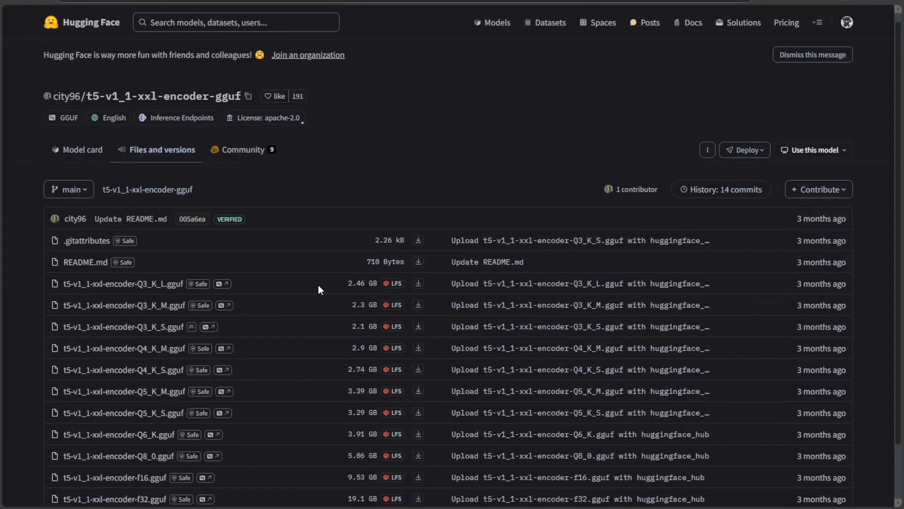
{"action": "scroll", "scroll_direction": "down", "scroll_amount": 3}
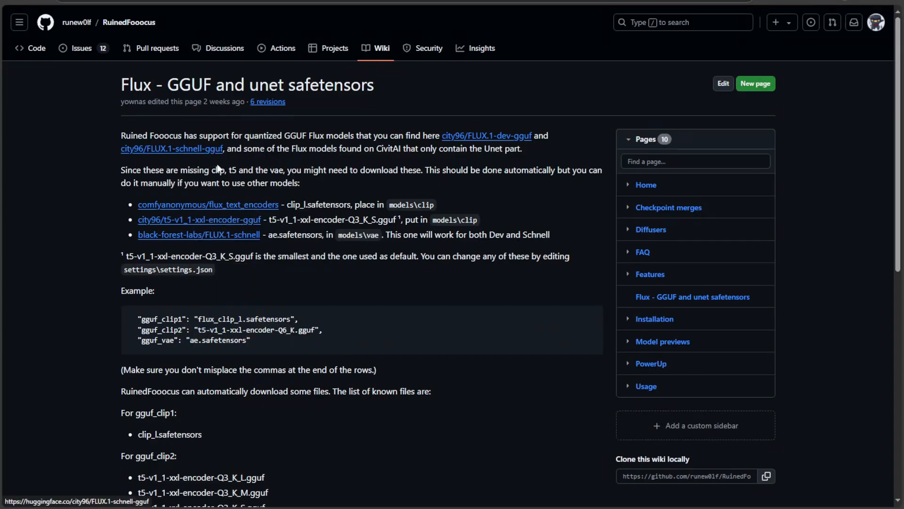
{"action": "left_click", "coordinate": [172, 148]}
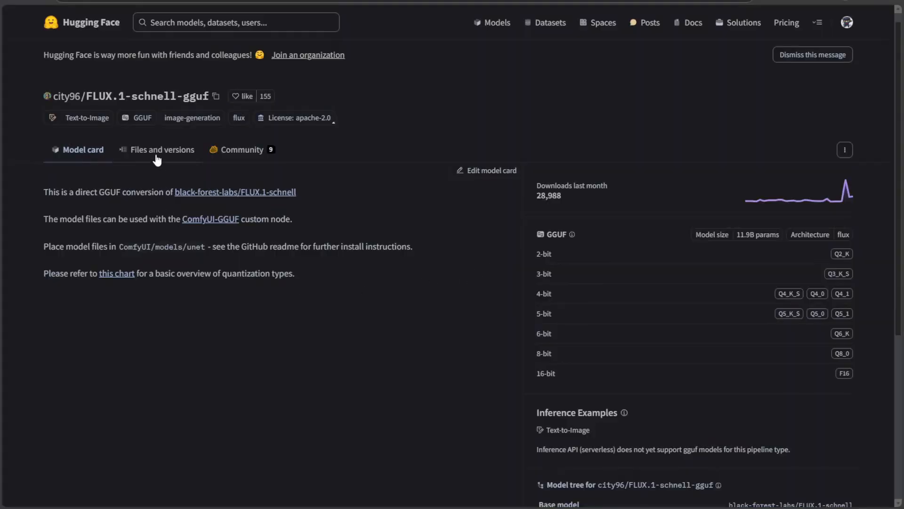
Step: List FLUX.1-schnell-gguf's files and bring up link options for flux1-schnell-Q3_K_S.gguf's download
{"action": "left_click", "coordinate": [162, 149]}
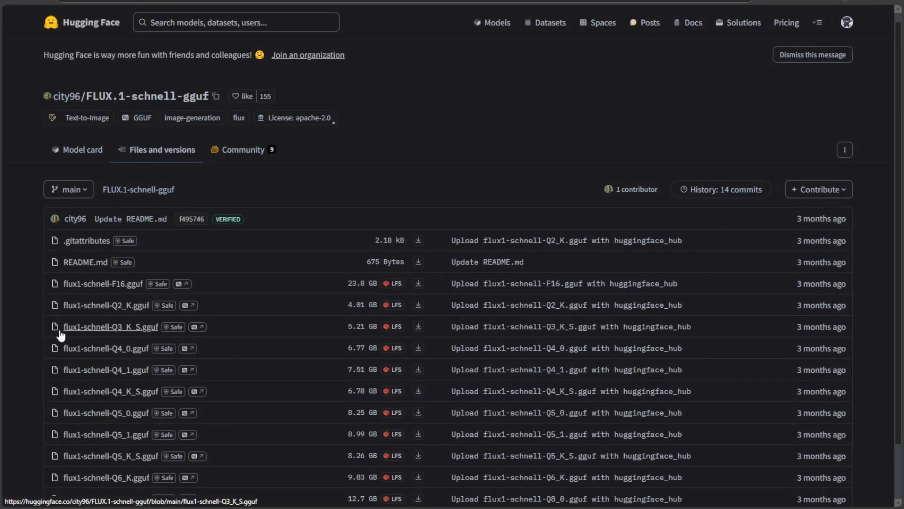
{"action": "mouse_move", "coordinate": [35, 334]}
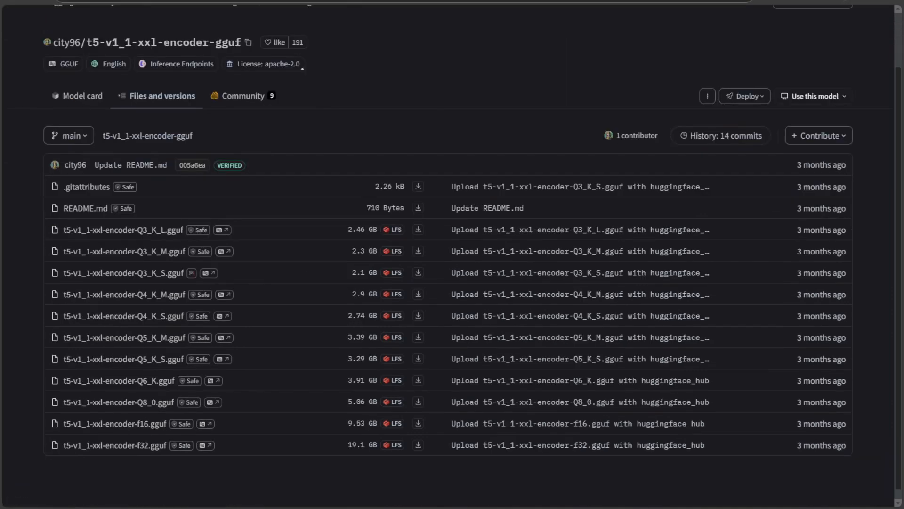
{"action": "mouse_move", "coordinate": [123, 273]}
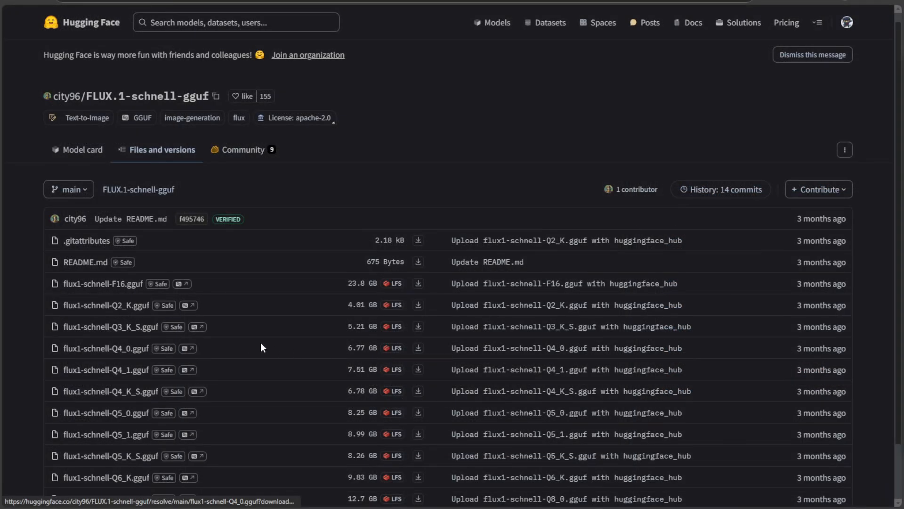
{"action": "right_click", "coordinate": [417, 326]}
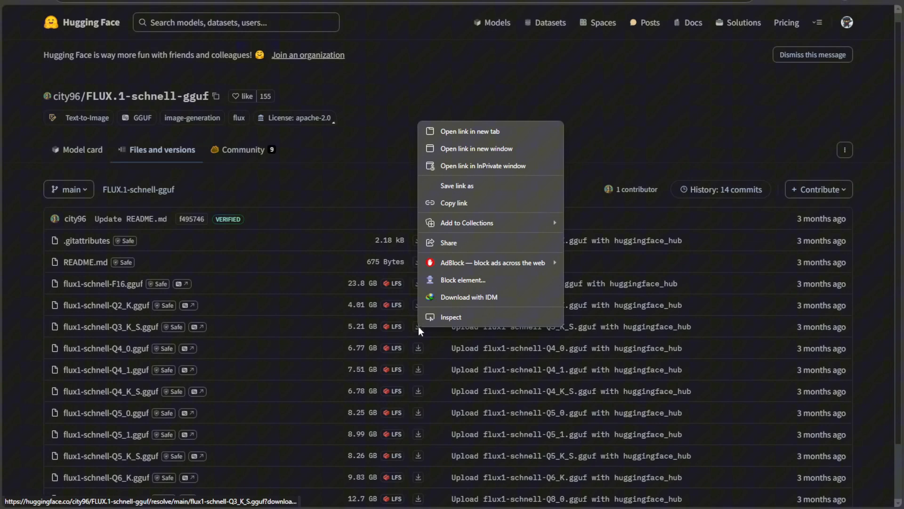
{"action": "mouse_move", "coordinate": [468, 207]}
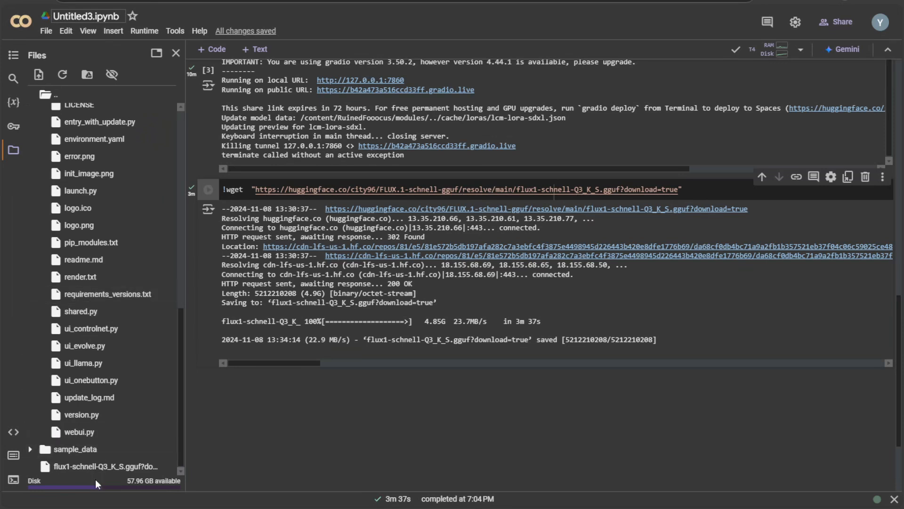
Step: Copy the flux1-schnell-Q3_K_S.gguf path and expand RuinedFooocus/models in the Files pane
{"action": "right_click", "coordinate": [103, 466]}
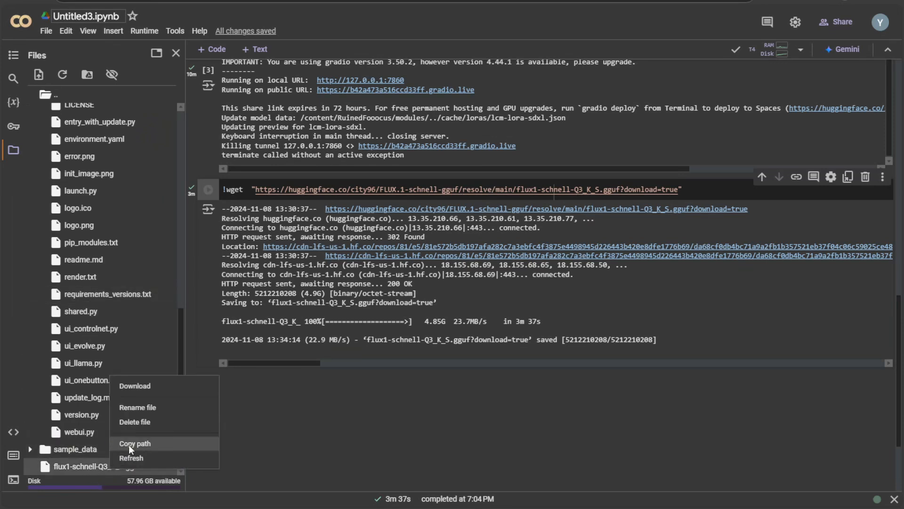
{"action": "left_click", "coordinate": [137, 407]}
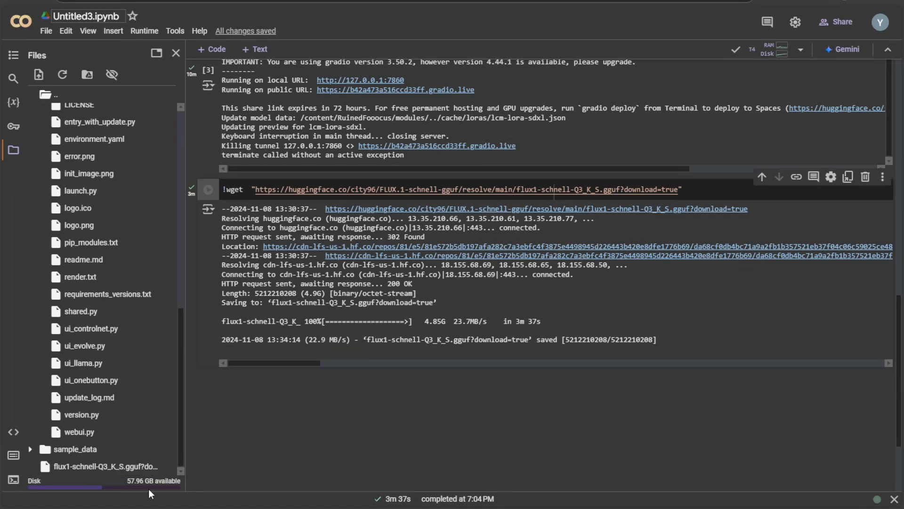
{"action": "left_click", "coordinate": [78, 111]}
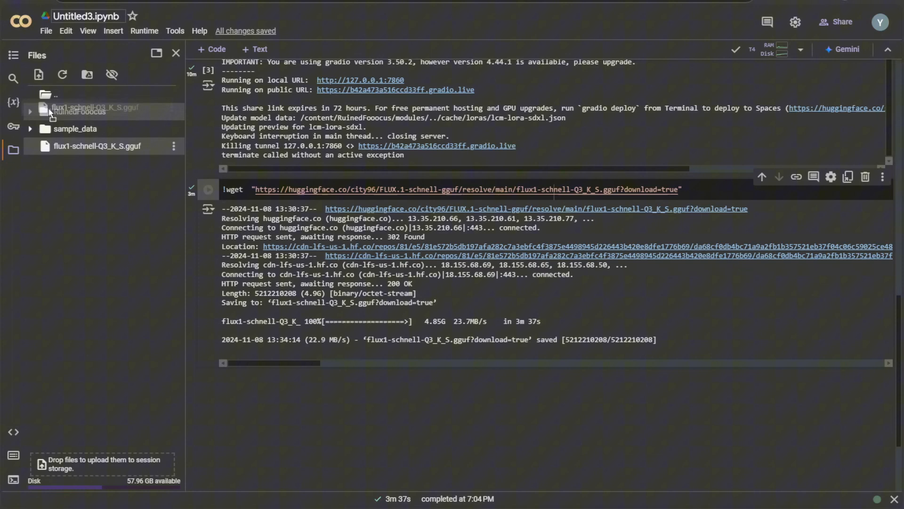
{"action": "left_click", "coordinate": [29, 112]}
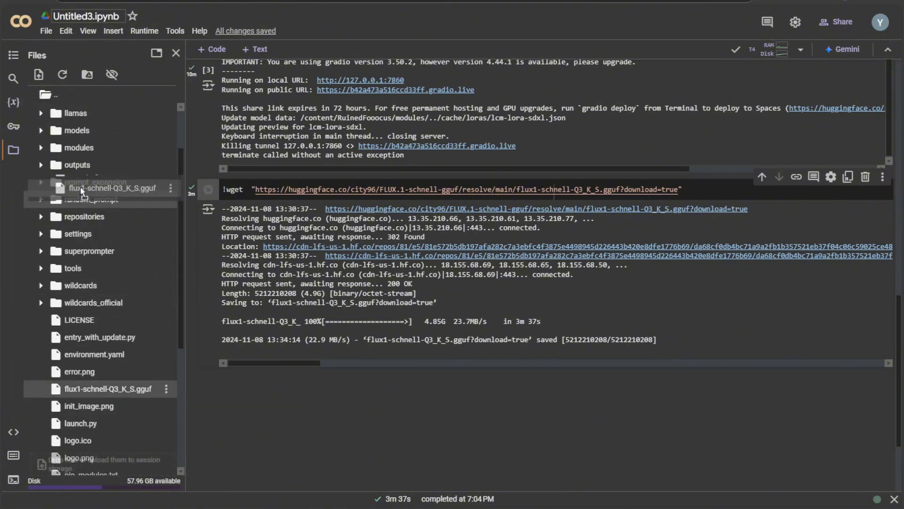
{"action": "left_click", "coordinate": [41, 130]}
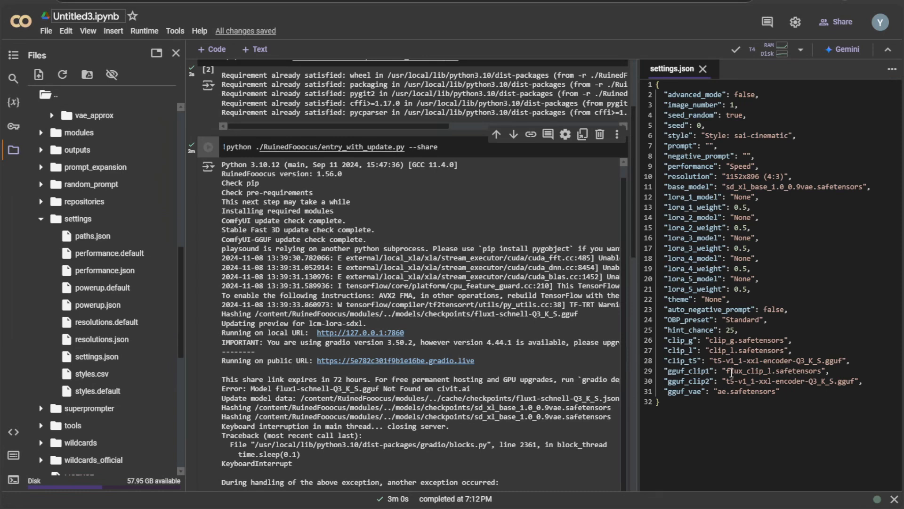
Step: Open settings.json, re-run entry_with_update.py --share and open the gradio link
{"action": "double_click", "coordinate": [733, 370]}
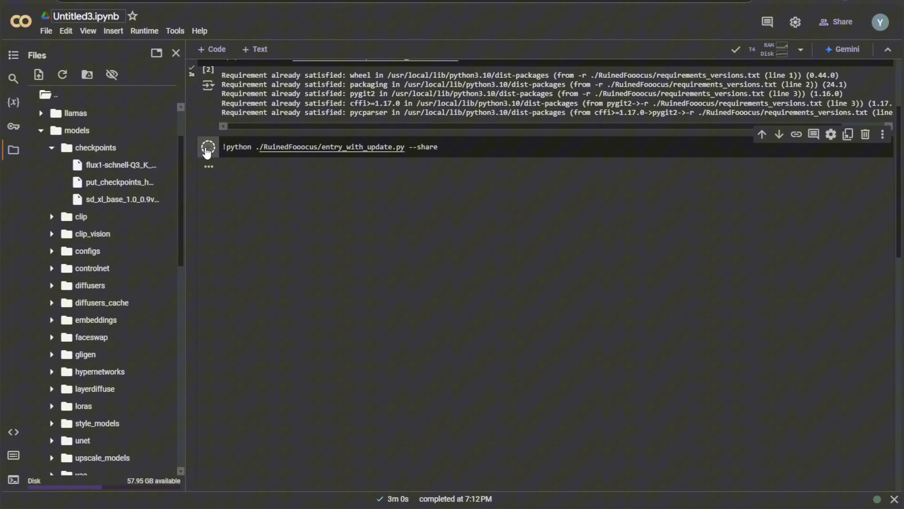
{"action": "right_click", "coordinate": [377, 381]}
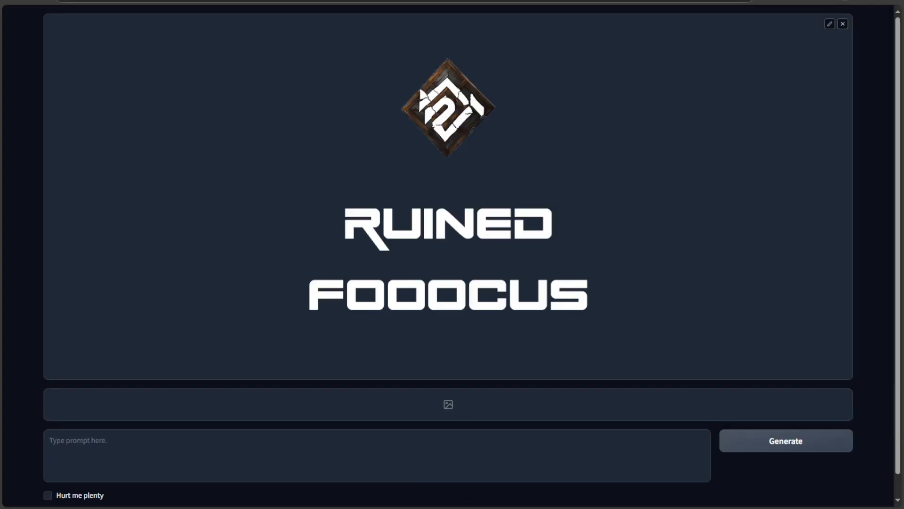
Step: Set 5 steps, CFG 1, euler, simple scheduler, 1024x1024, and remove the sai-cinematic style
{"action": "left_click", "coordinate": [48, 495]}
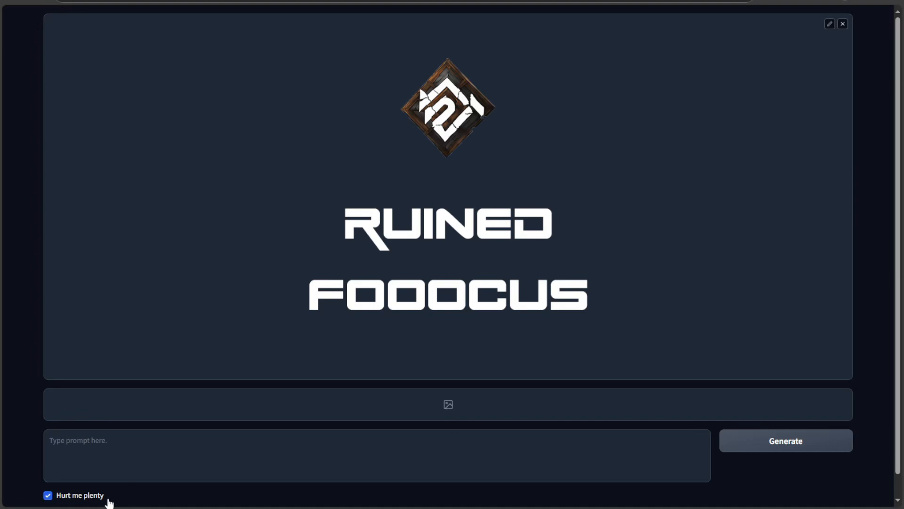
{"action": "left_click", "coordinate": [735, 66]}
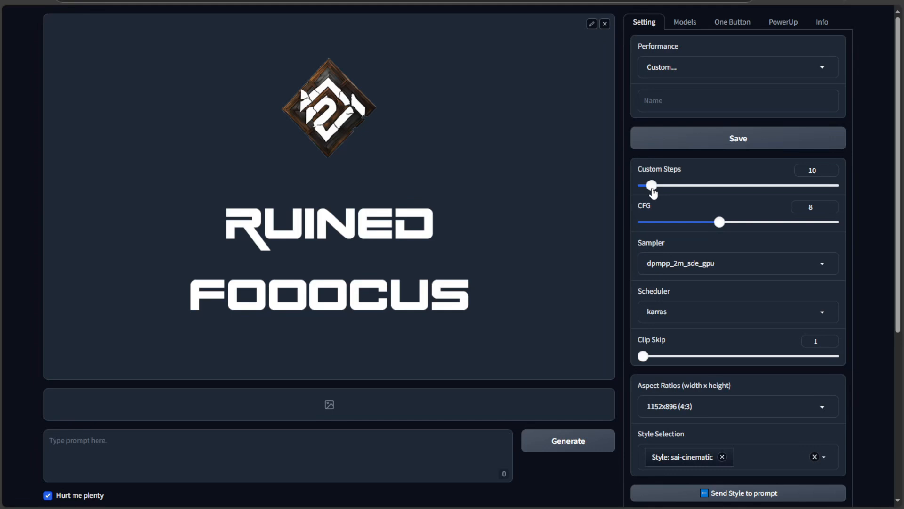
{"action": "left_click_drag", "start_coordinate": [719, 222], "coordinate": [650, 221]}
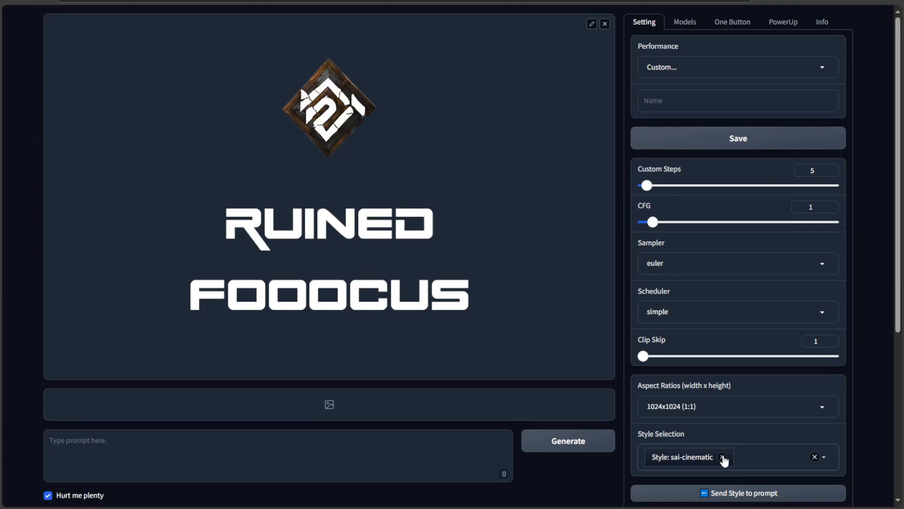
{"action": "left_click", "coordinate": [814, 456]}
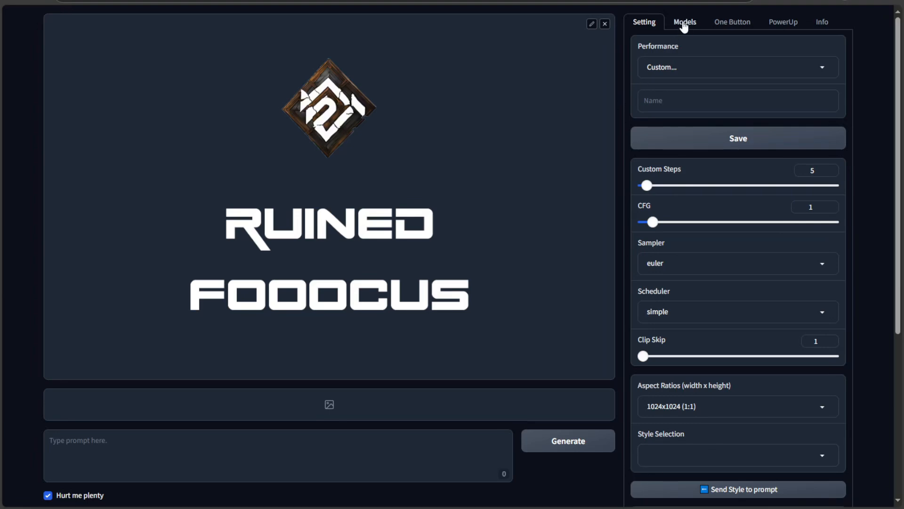
Step: Pick flux1-schnell-Q3_K_S.gguf from the Models base-model list
{"action": "left_click", "coordinate": [683, 22]}
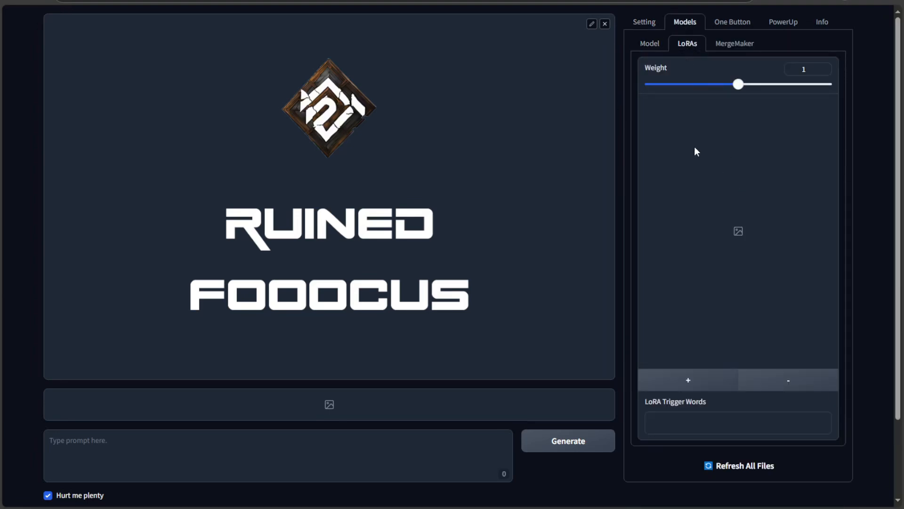
{"action": "left_click", "coordinate": [649, 43]}
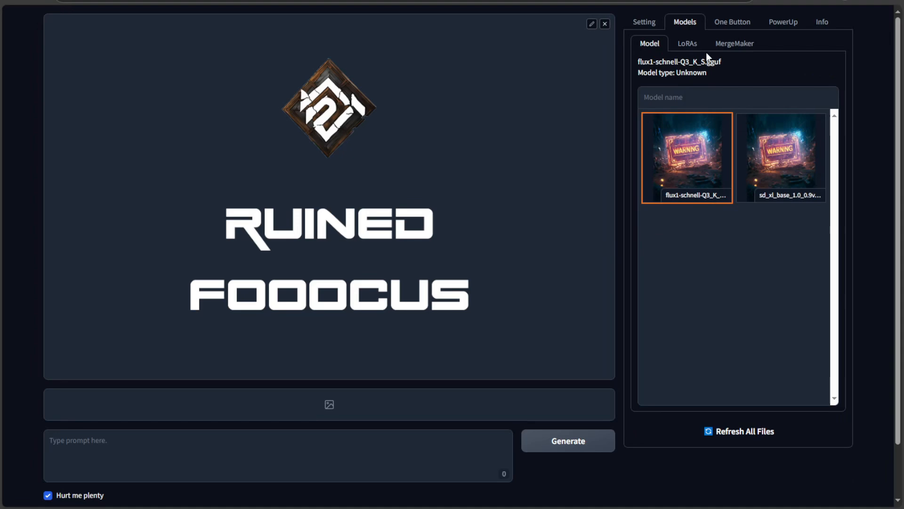
{"action": "left_click", "coordinate": [732, 22]}
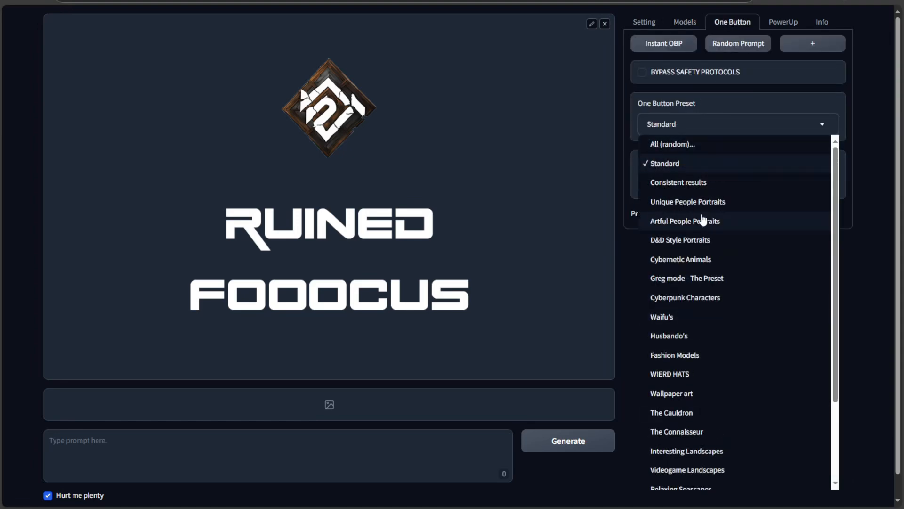
Step: Select the Unique People Portraits One Button preset and start a random portrait generation
{"action": "left_click", "coordinate": [687, 201]}
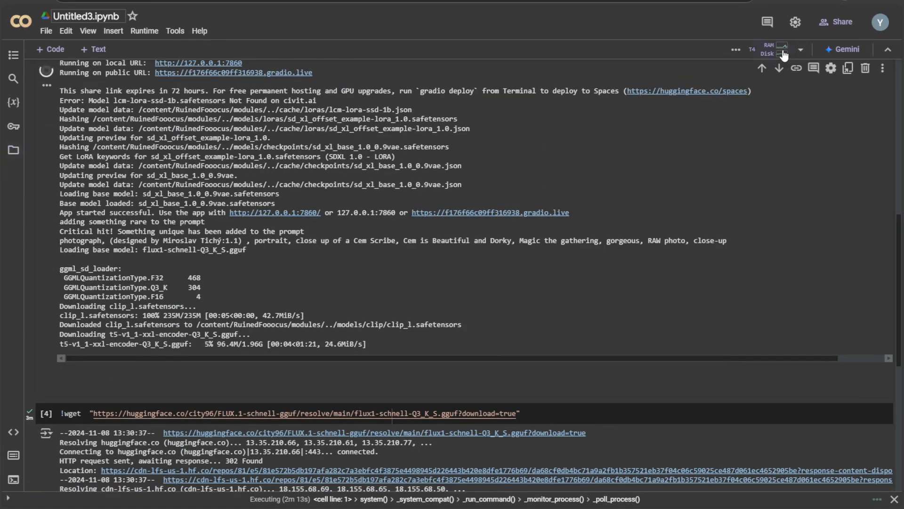
Step: Check the runtime's RAM and disk usage while the Flux text encoders download
{"action": "left_click", "coordinate": [801, 49]}
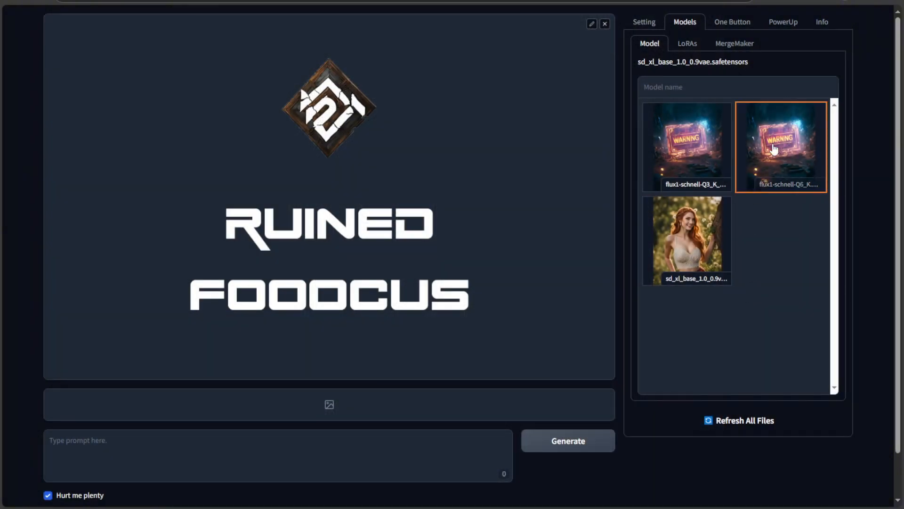
Step: Select the second flux1-schnell model and generate portraits of a man and a girl in a knitted hat
{"action": "left_click", "coordinate": [686, 146]}
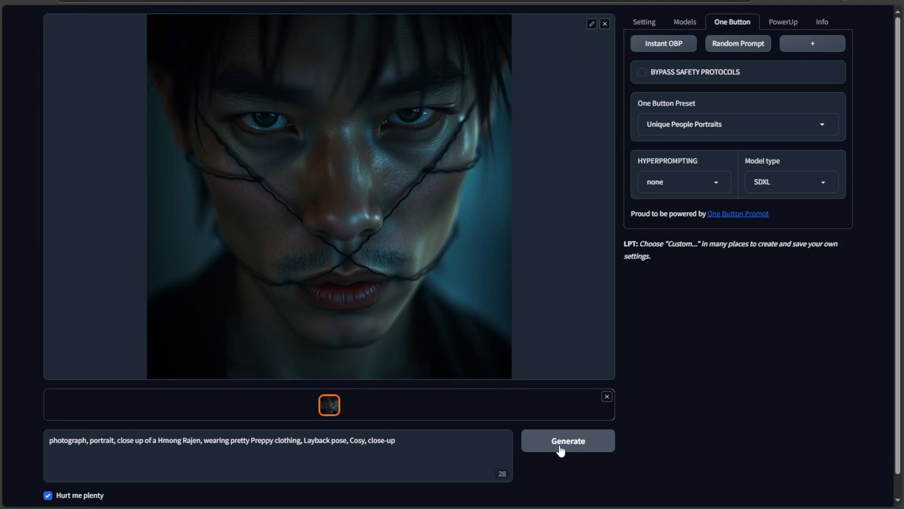
{"action": "left_click", "coordinate": [567, 440]}
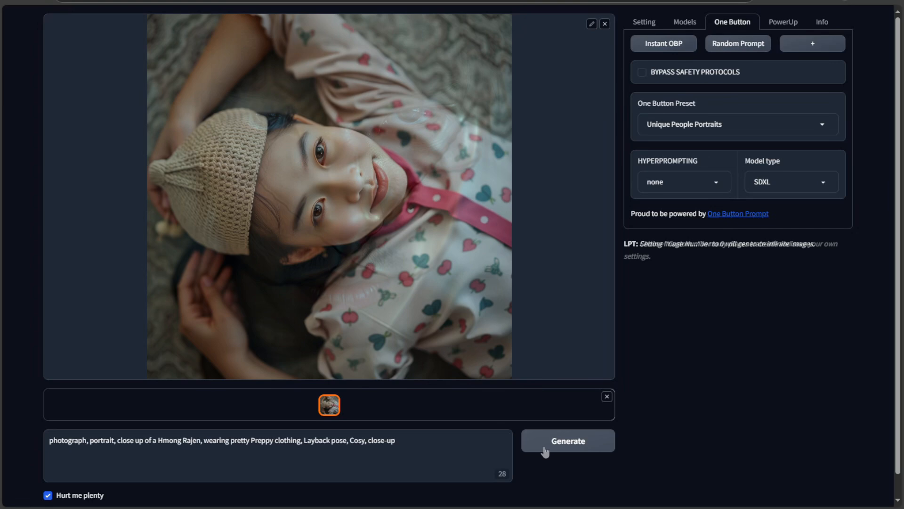
{"action": "left_click", "coordinate": [567, 440]}
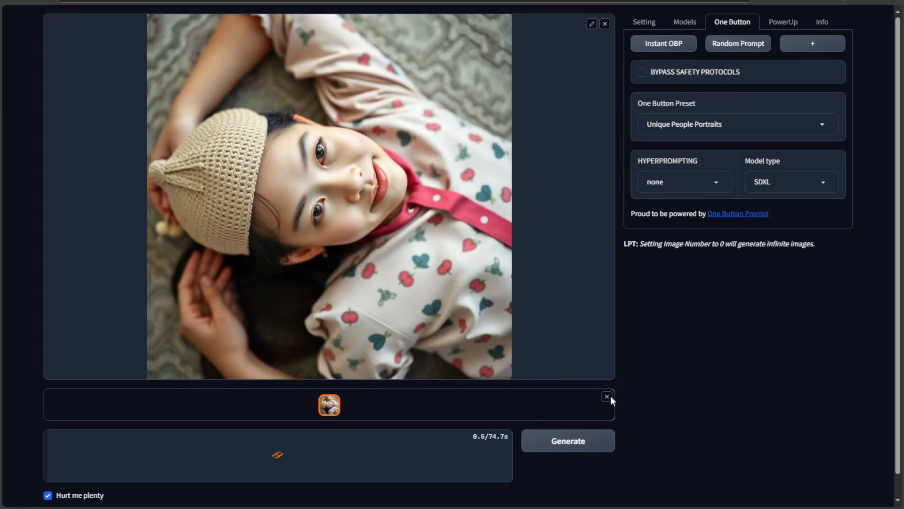
{"action": "left_click", "coordinate": [567, 440]}
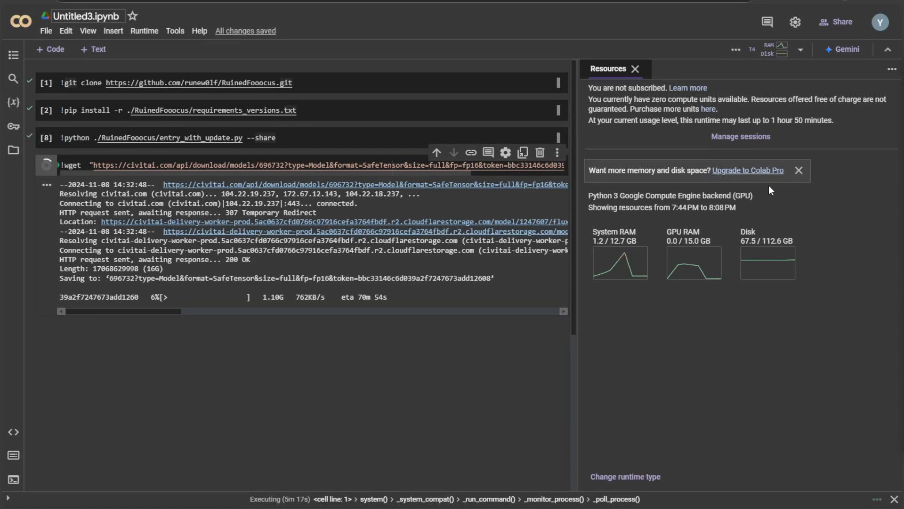
Step: Open the Colab paid plans page from the Resources panel's upgrade option
{"action": "left_click", "coordinate": [748, 170]}
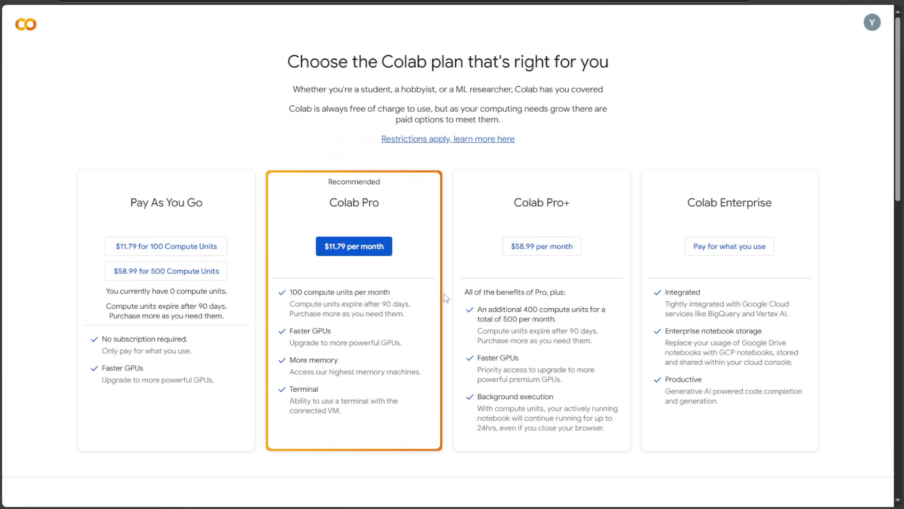
{"action": "mouse_move", "coordinate": [279, 332]}
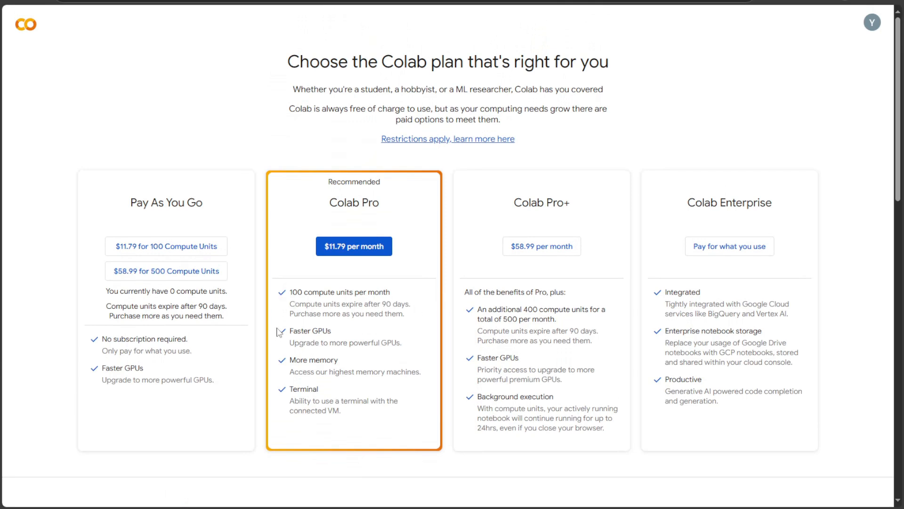